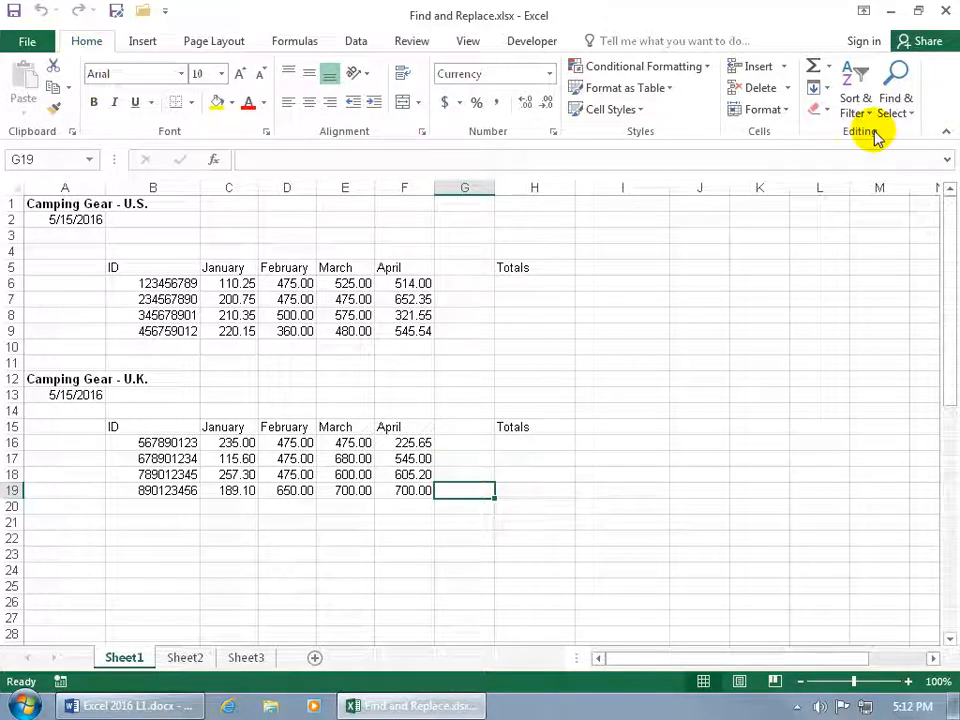
mouse_move(896, 84)
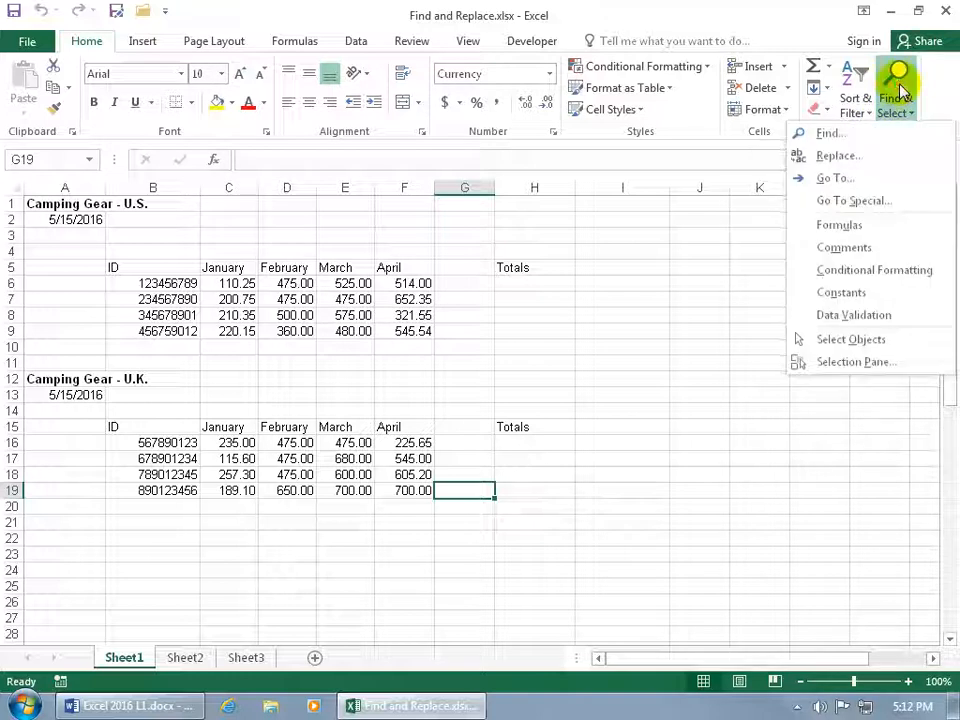
Step: Bring up the Find and Replace dialog ready to receive a search value
left_click(830, 132)
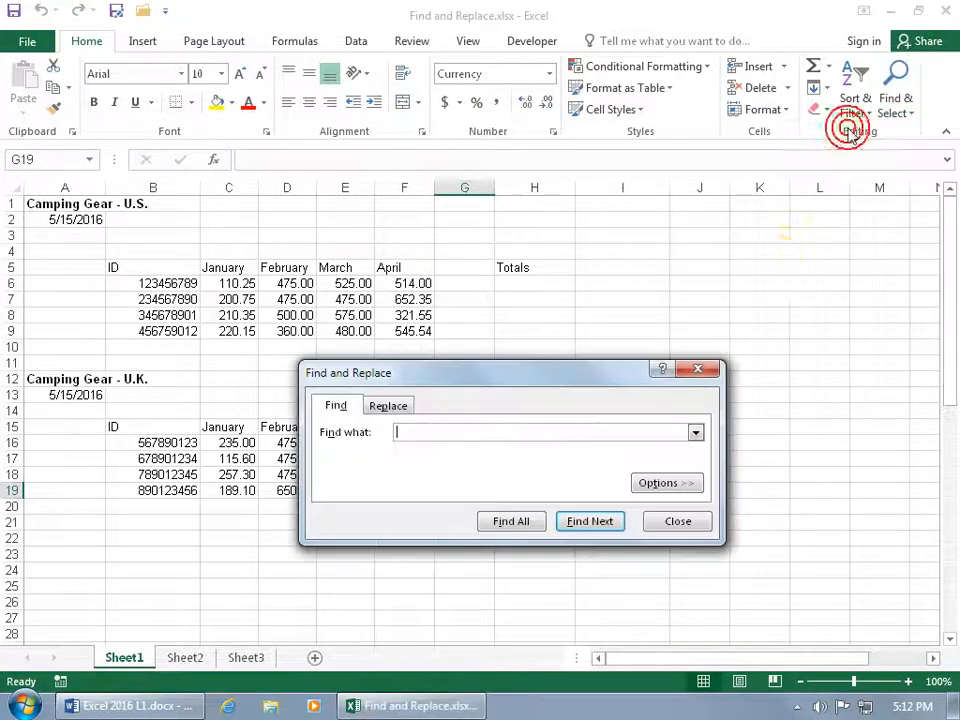
left_click(676, 520)
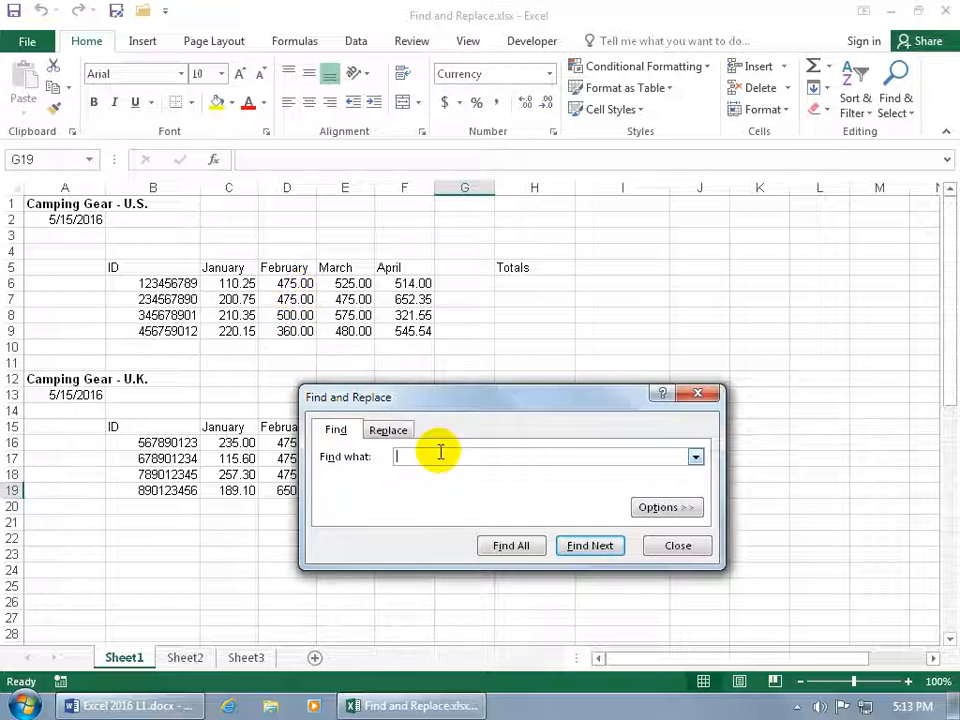
Step: Search for 475 and step through the matching cells one by one
type("475")
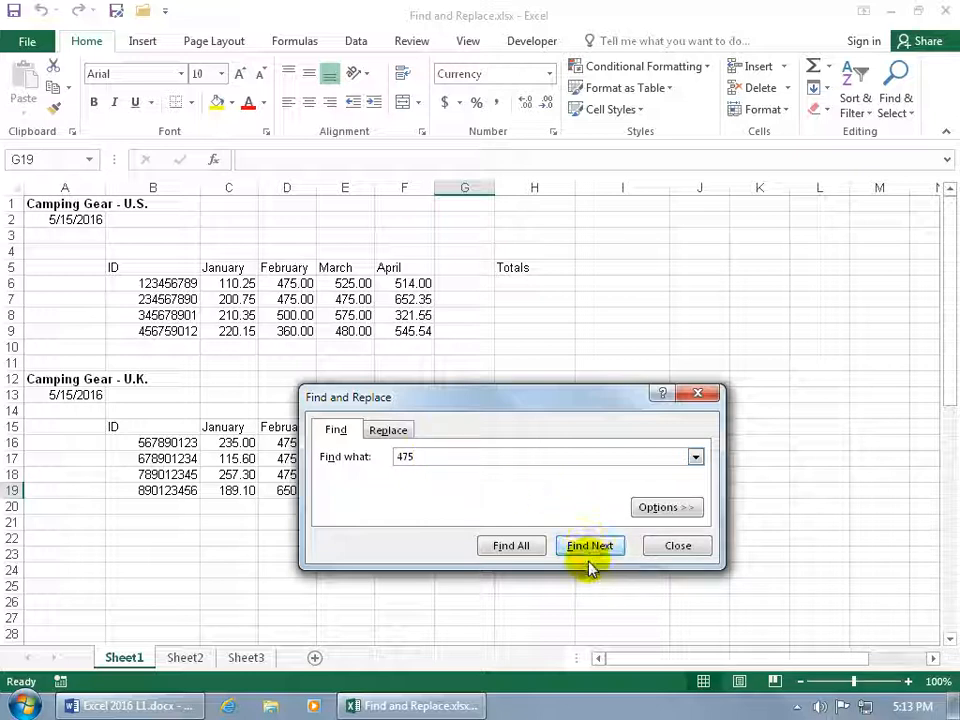
left_click(590, 544)
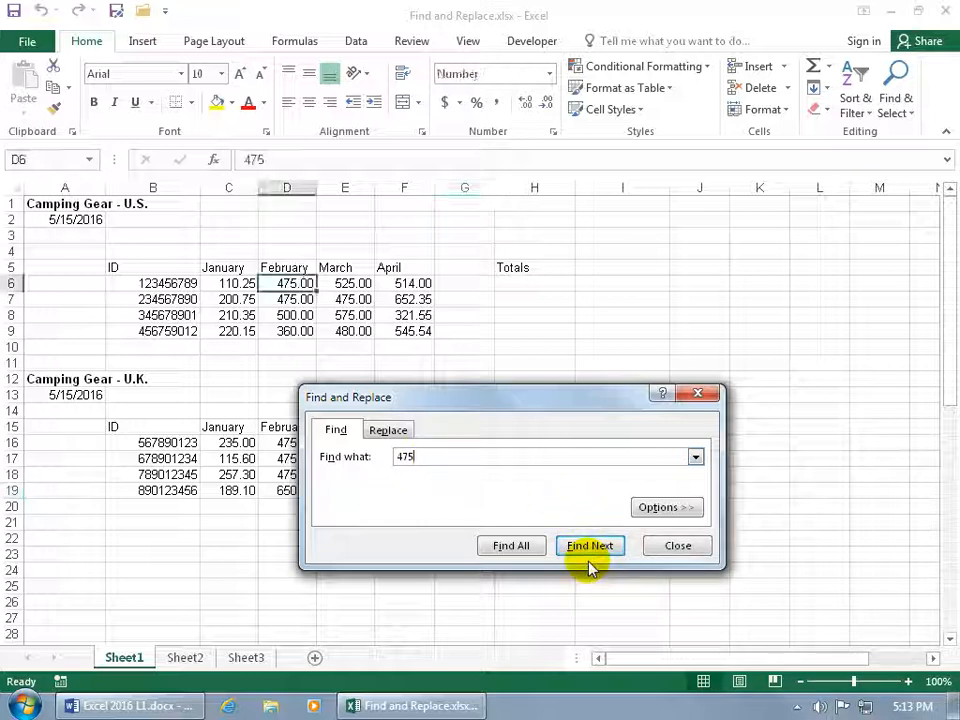
left_click(588, 544)
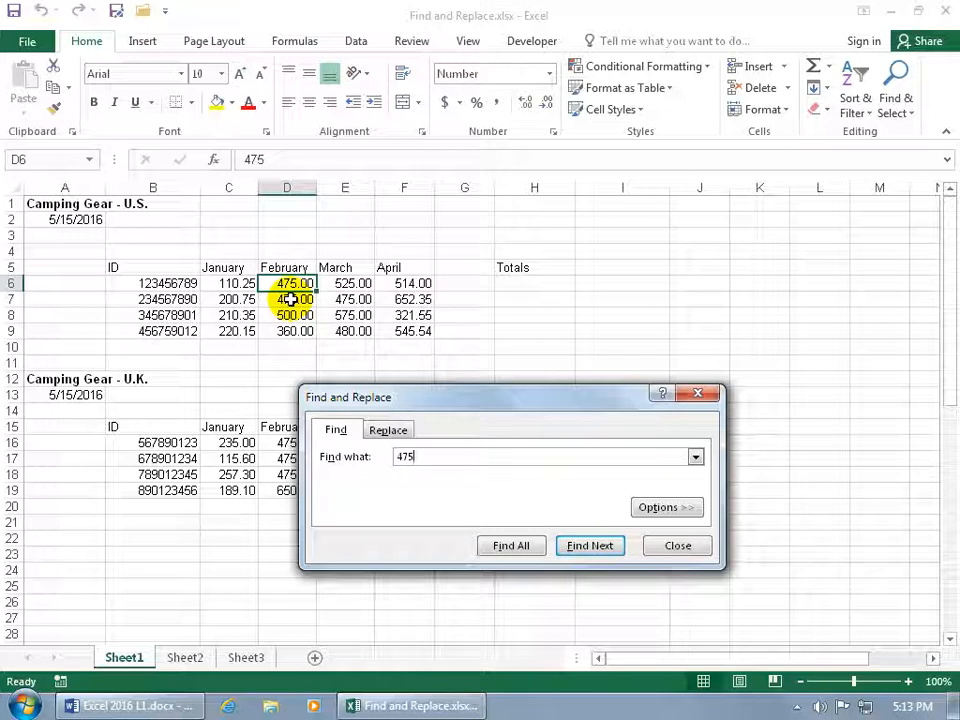
left_click(588, 544)
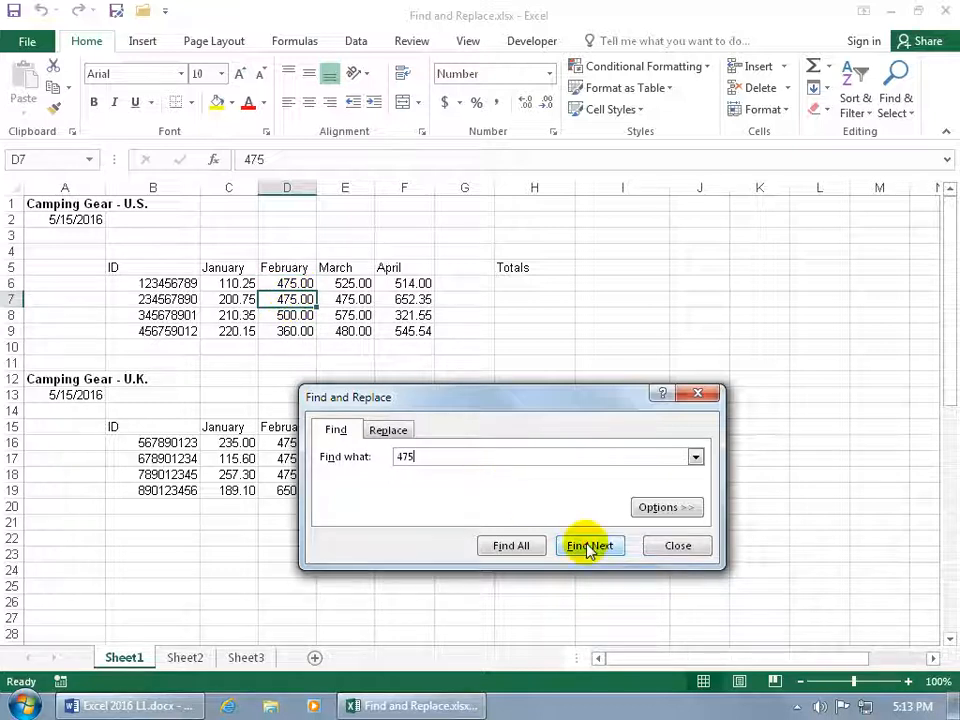
left_click(588, 544)
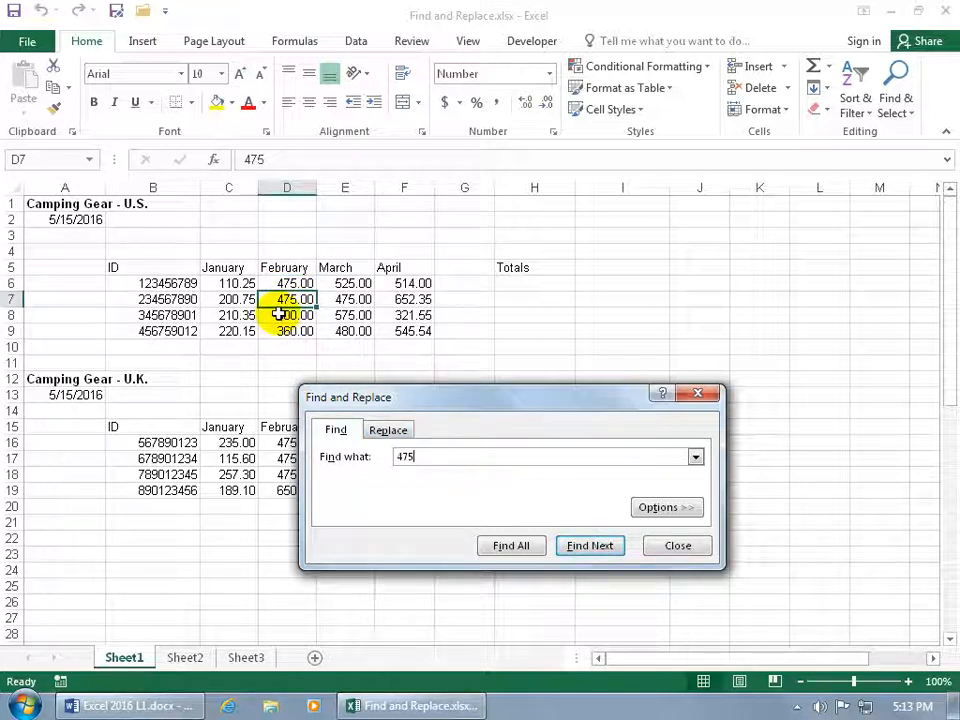
left_click(512, 544)
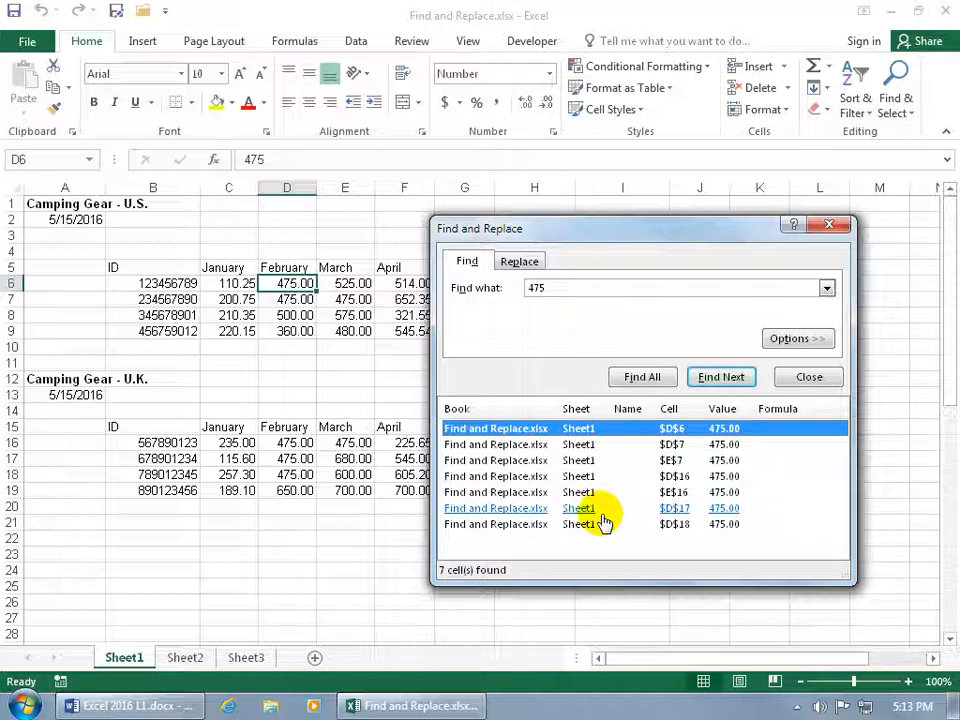
Step: Switch the dialog over to the Replace tab
left_click(520, 260)
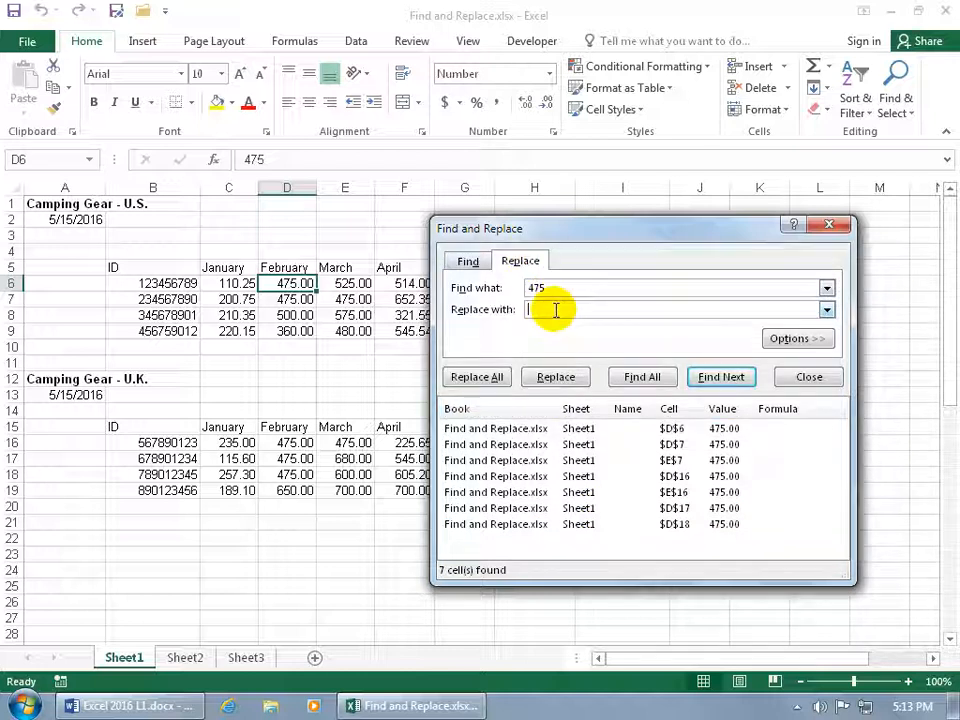
Step: Replace 475 with 450 individually in D6, D7 and E7
type("450")
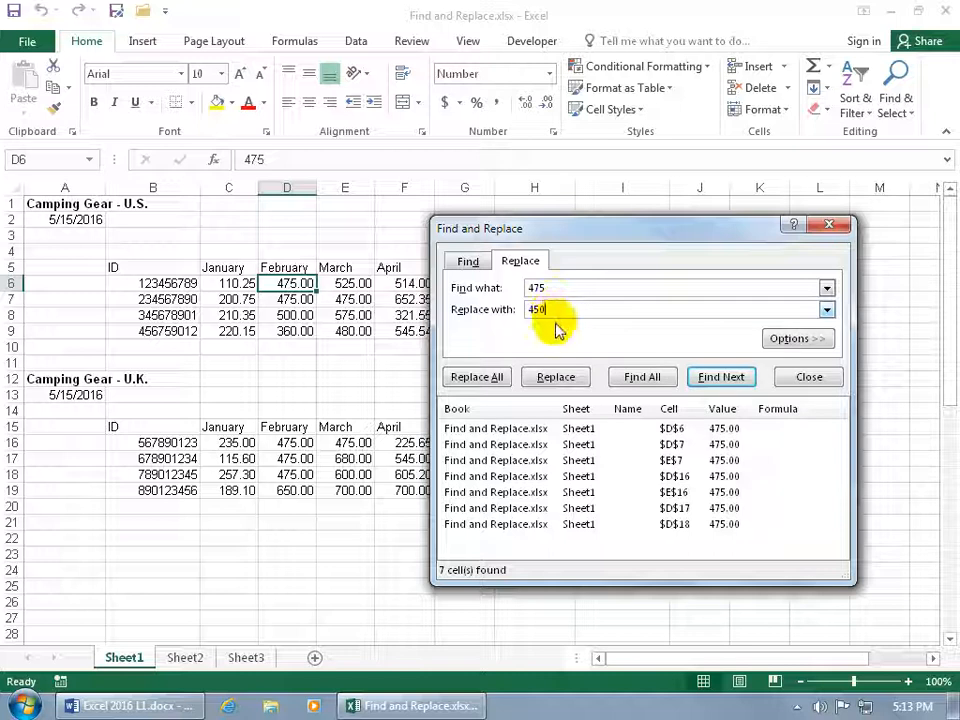
left_click(556, 376)
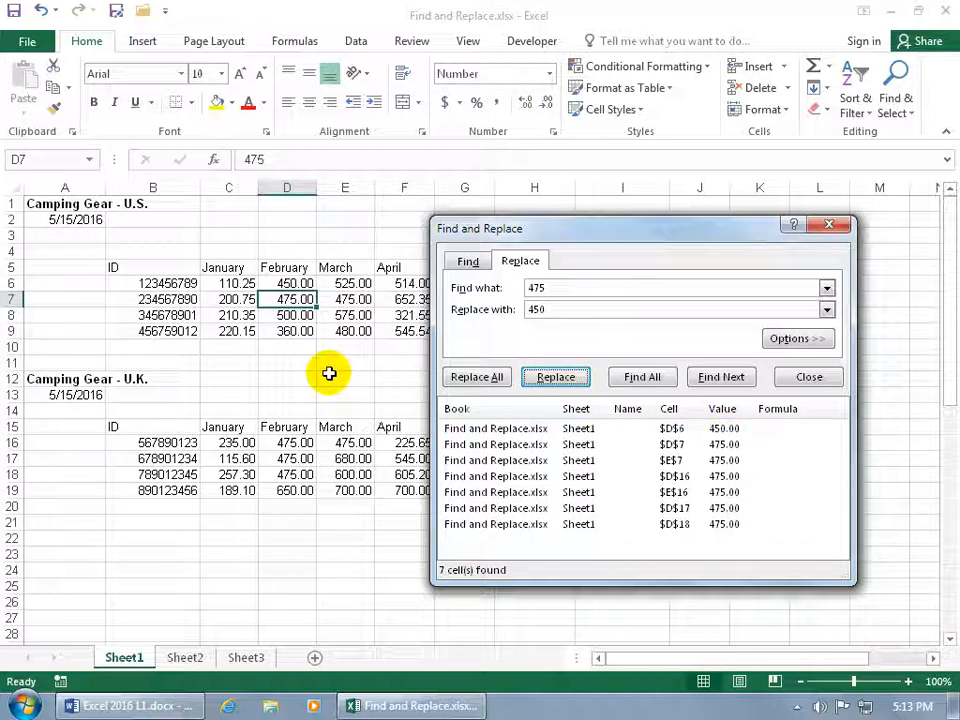
left_click(556, 376)
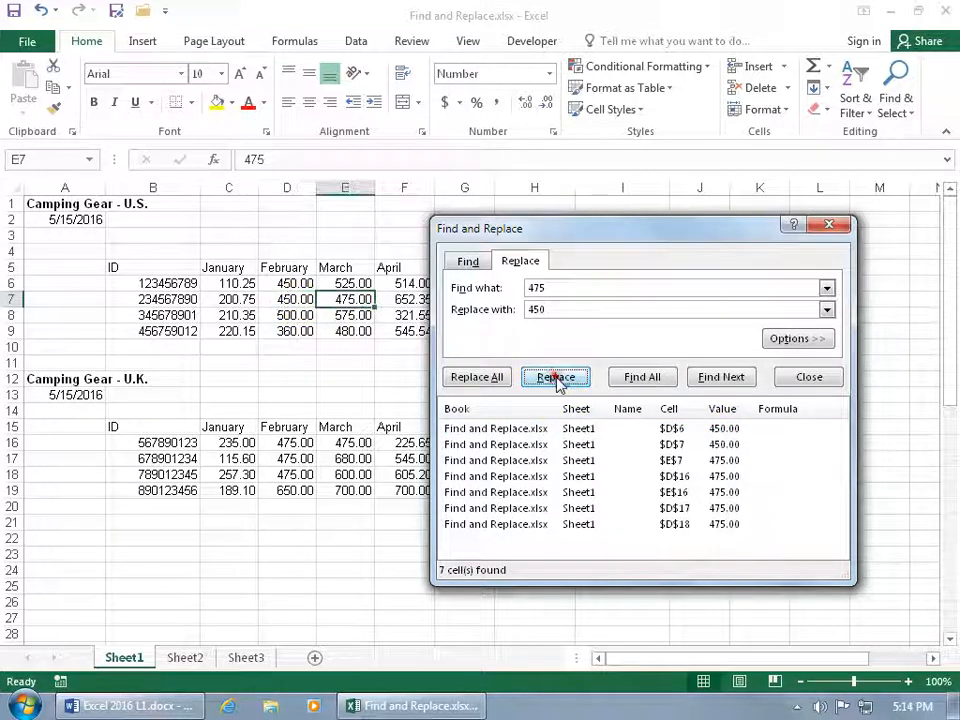
left_click(556, 376)
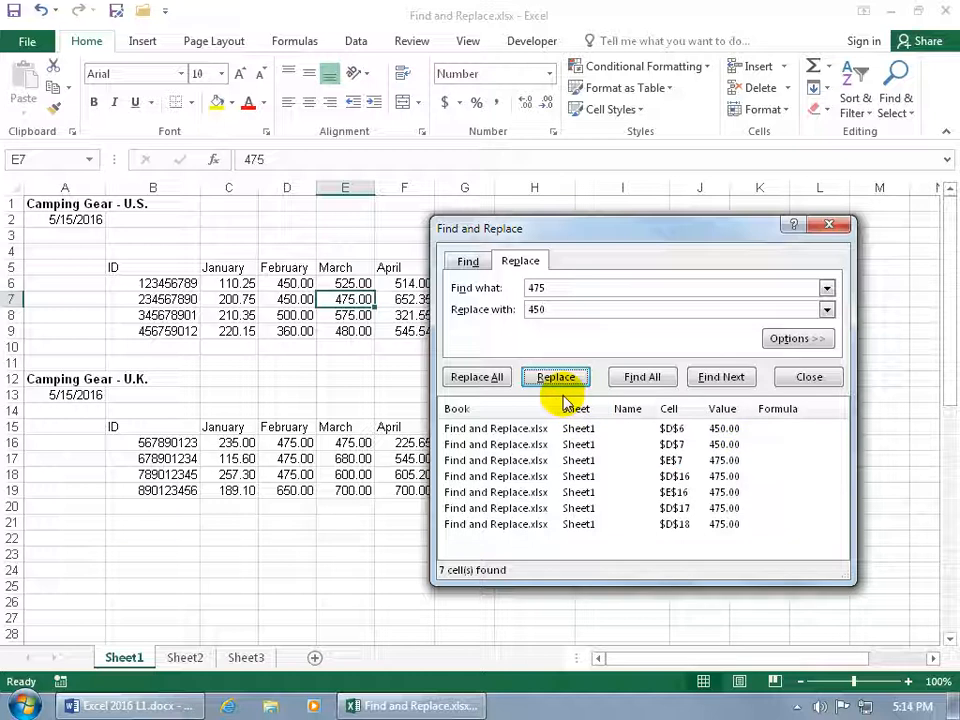
left_click(476, 376)
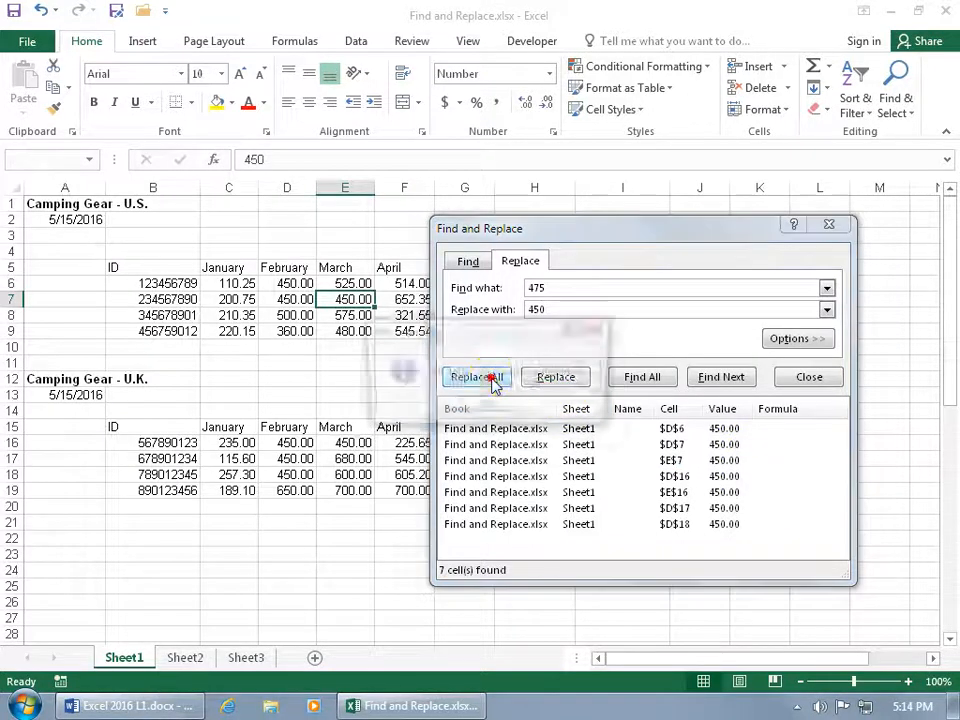
Step: Replace all remaining 475 values with 450 and accept the summary
left_click(476, 376)
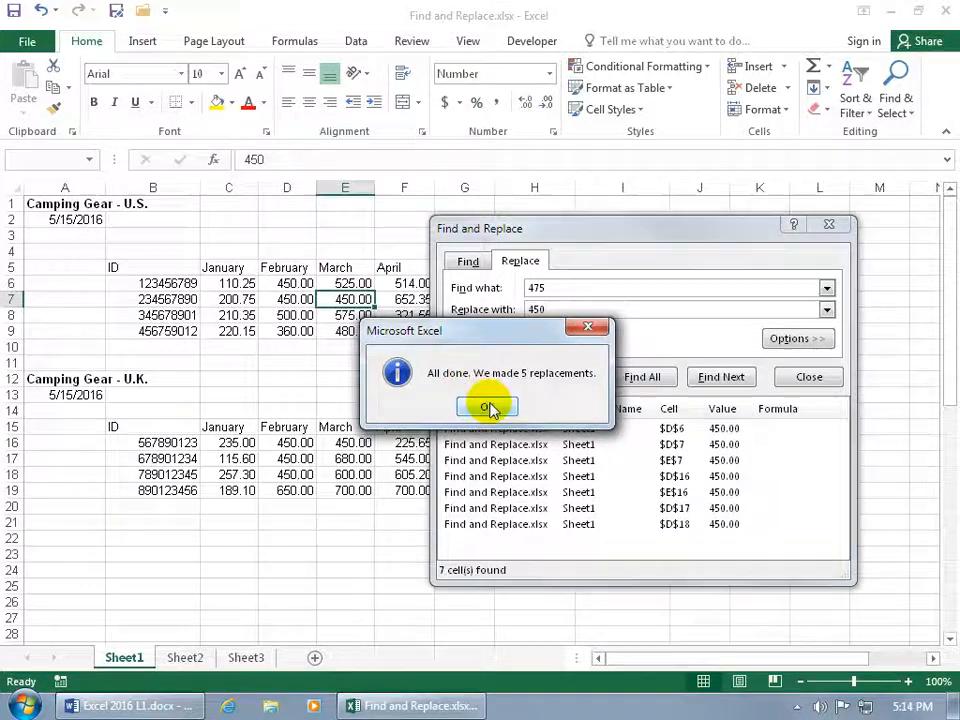
left_click(488, 406)
type("450")
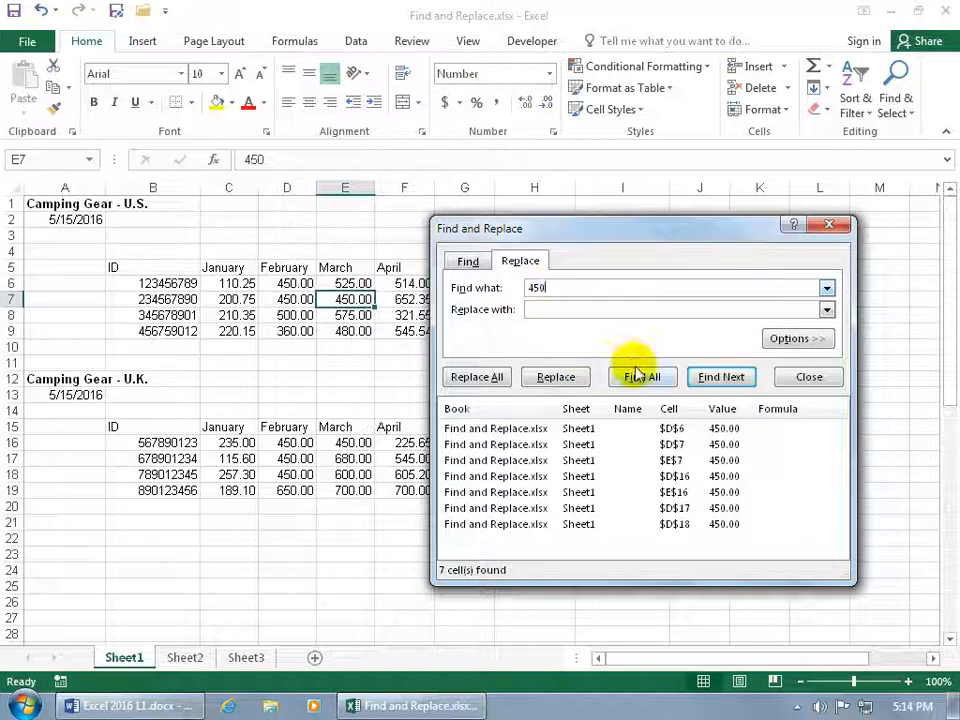
Step: Close the dialog, check Sheet2 for a 450, and return to Sheet1
left_click(642, 376)
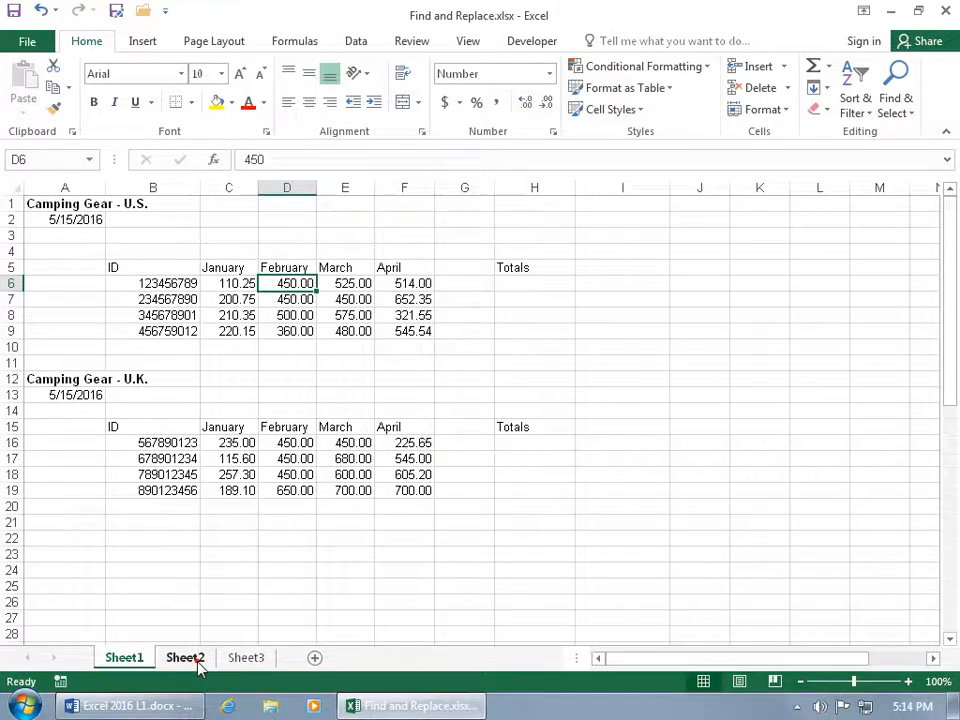
left_click(184, 656)
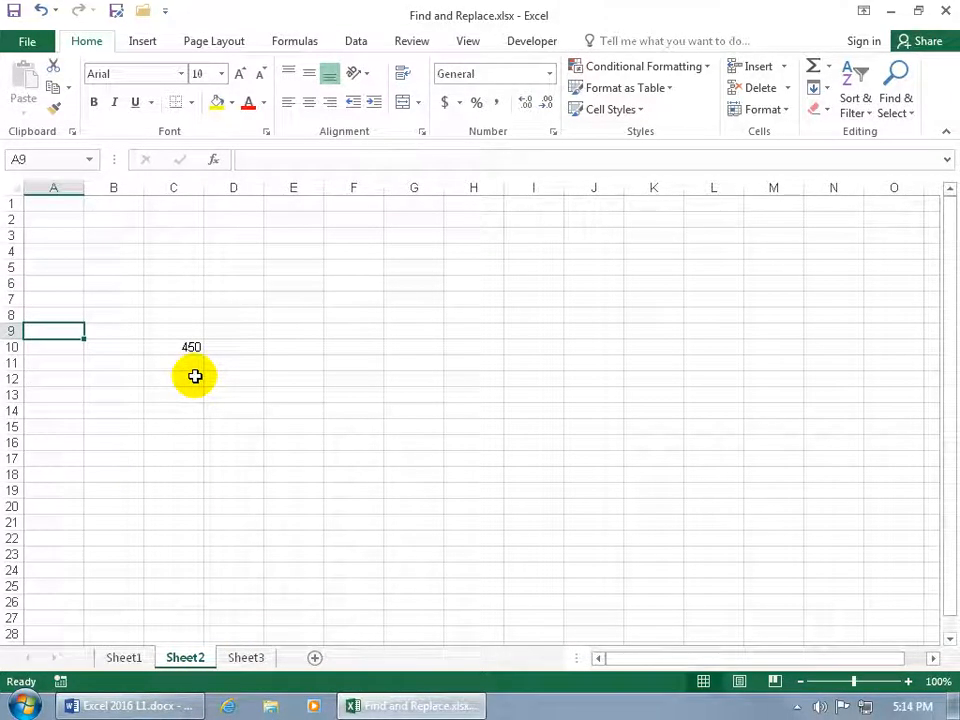
left_click(124, 656)
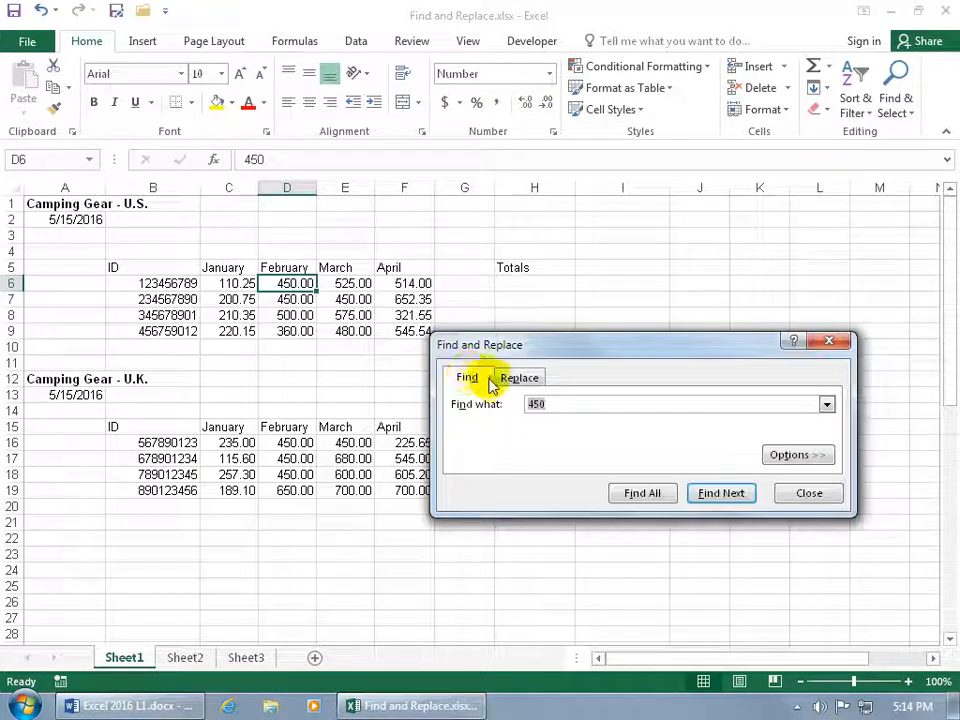
Step: Extend the 450 search to the whole workbook and list all eight matches
left_click(640, 492)
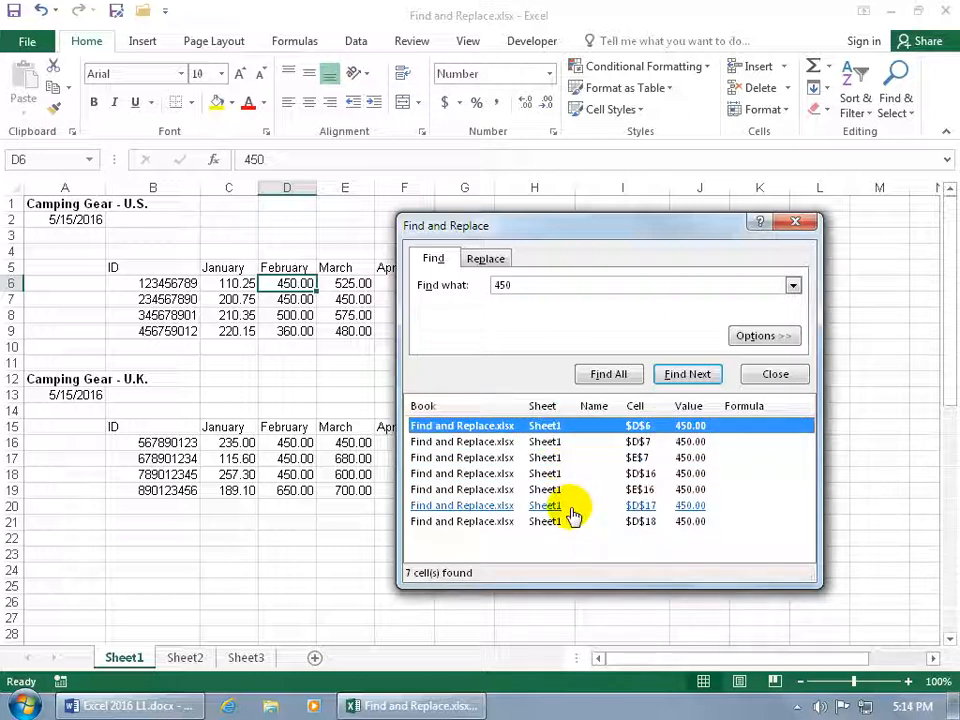
left_click(764, 336)
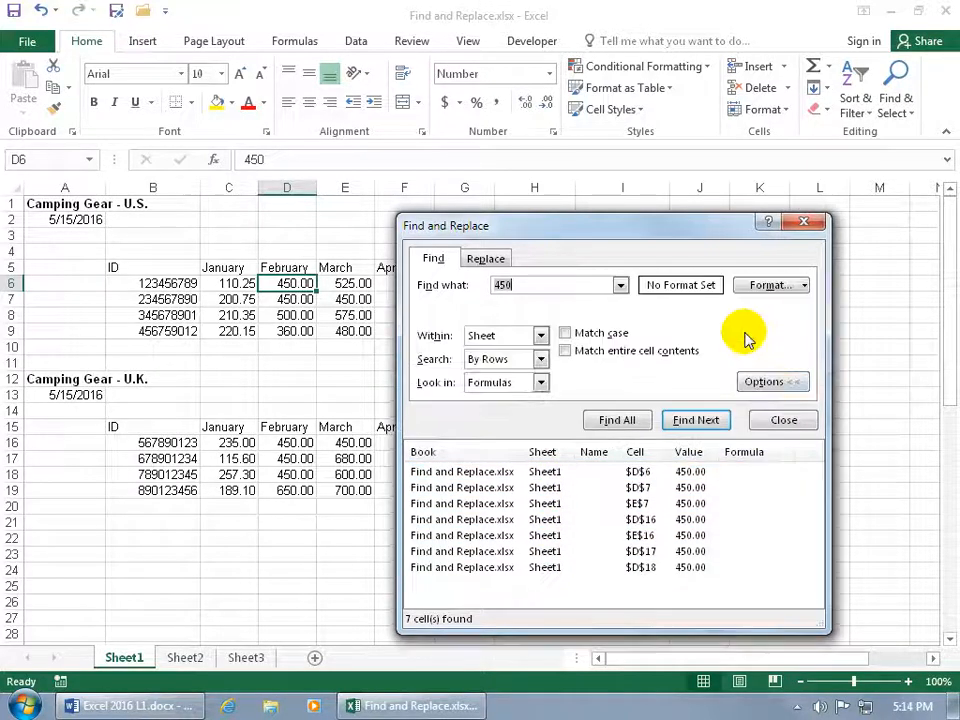
mouse_move(520, 344)
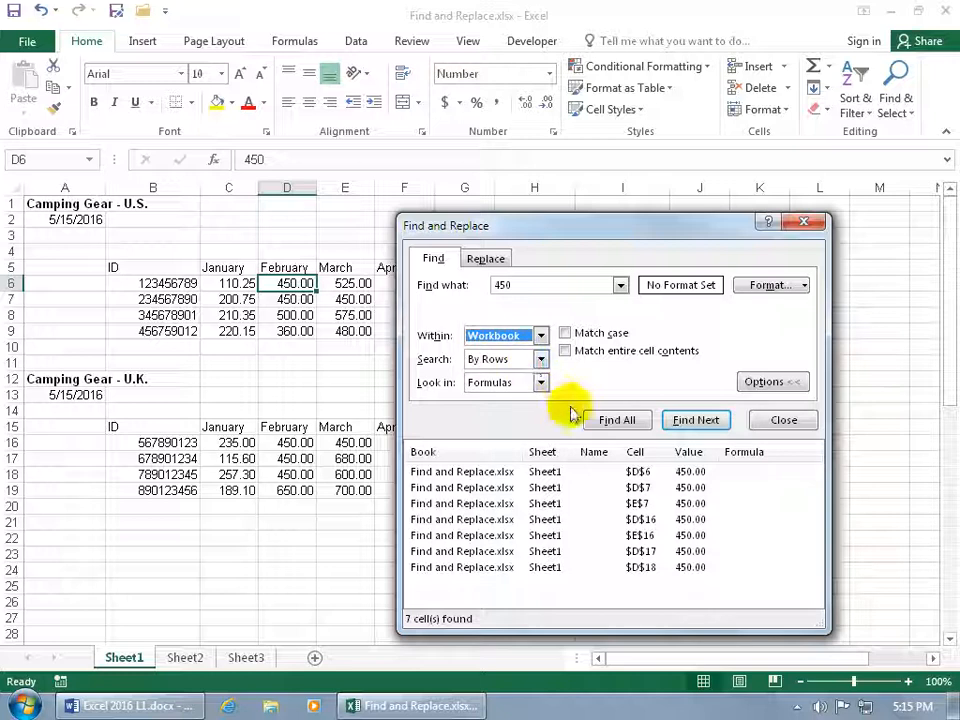
left_click(616, 420)
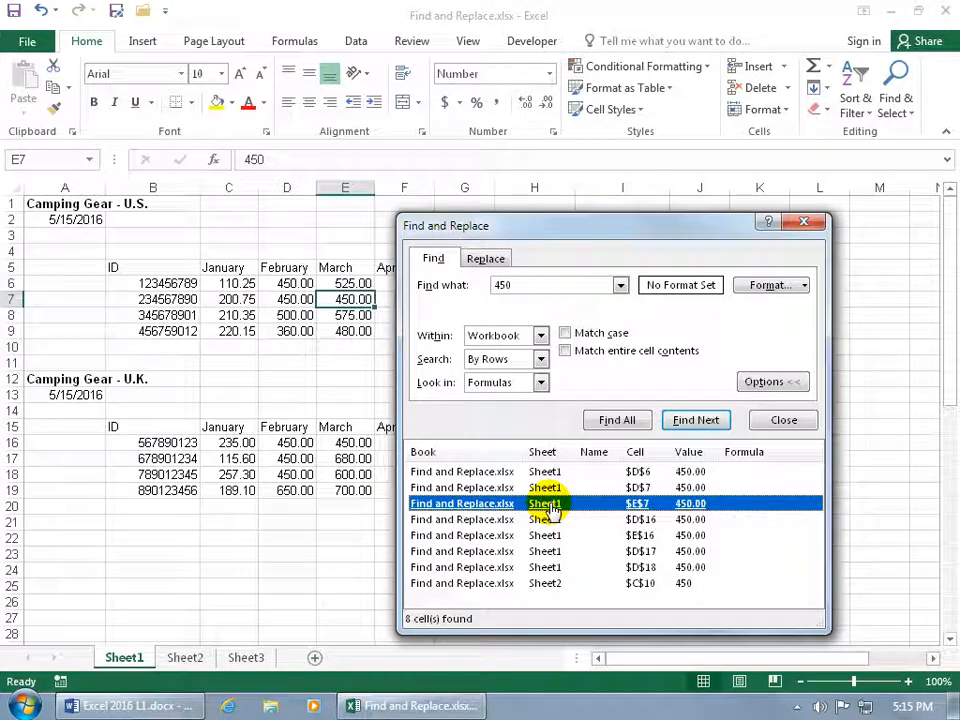
mouse_move(624, 512)
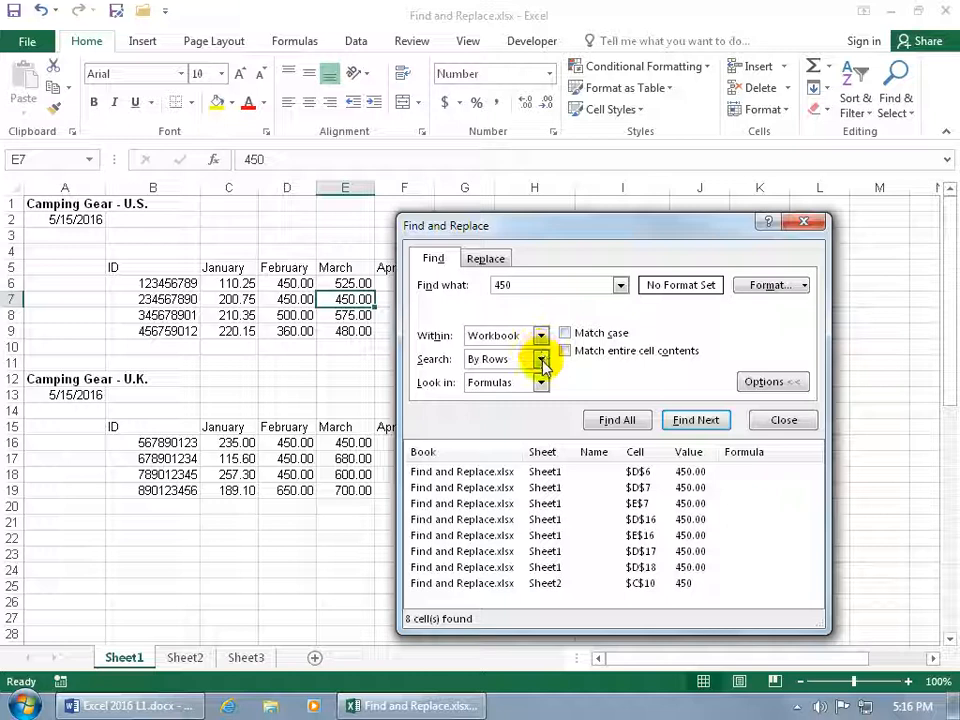
Step: Keep Look in set to Formulas and show the Format choices for the search
left_click(540, 382)
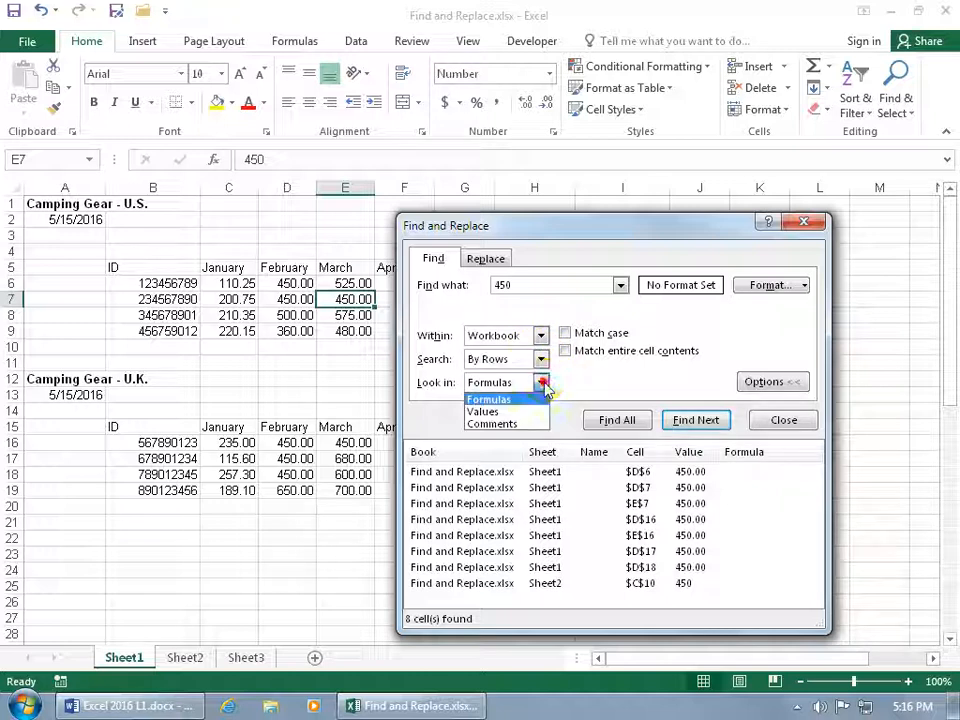
left_click(488, 382)
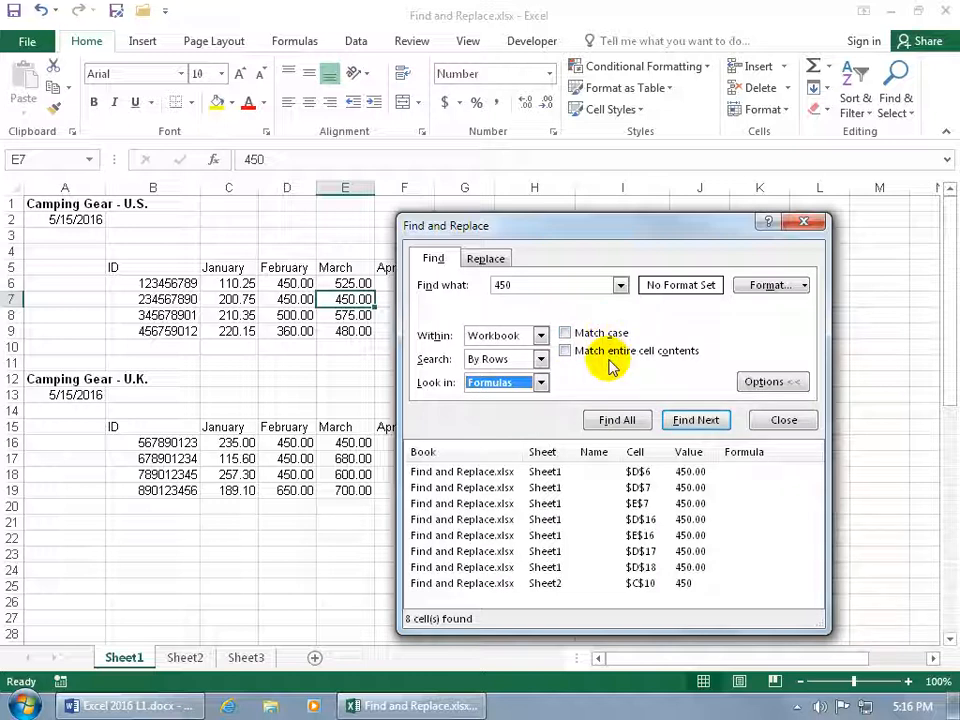
mouse_move(710, 324)
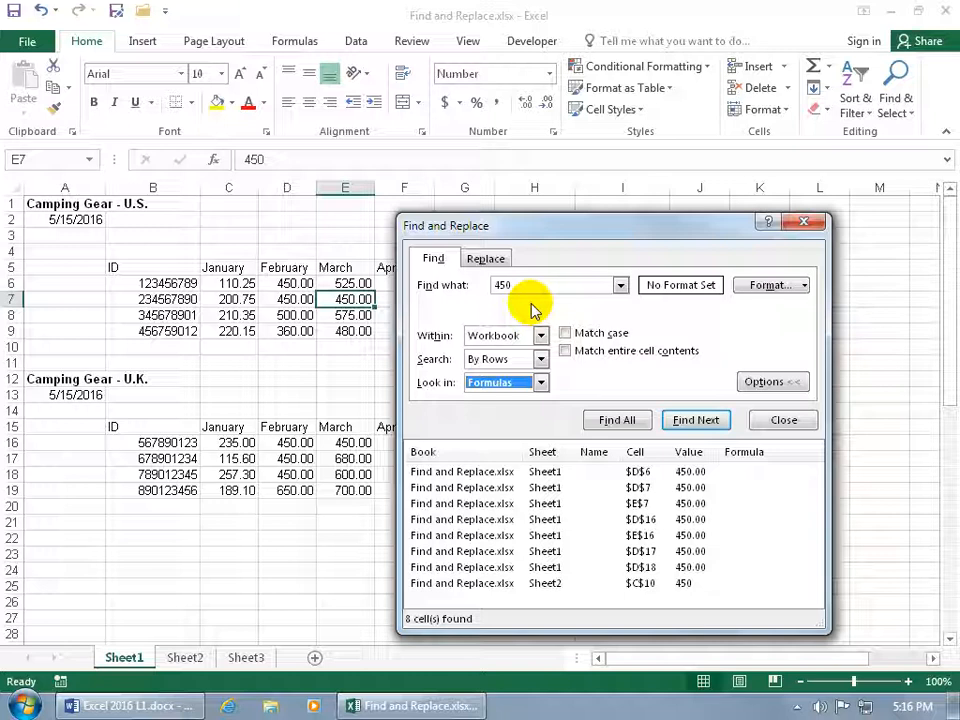
left_click(804, 284)
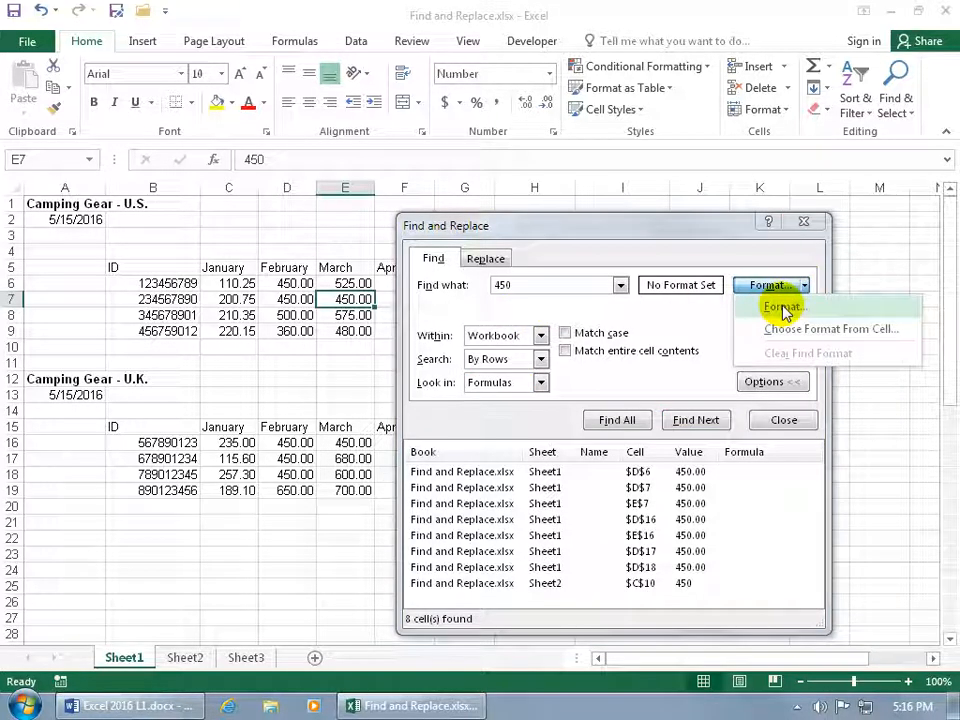
Step: Set the find format to Bold font style in the Find Format dialog
left_click(784, 308)
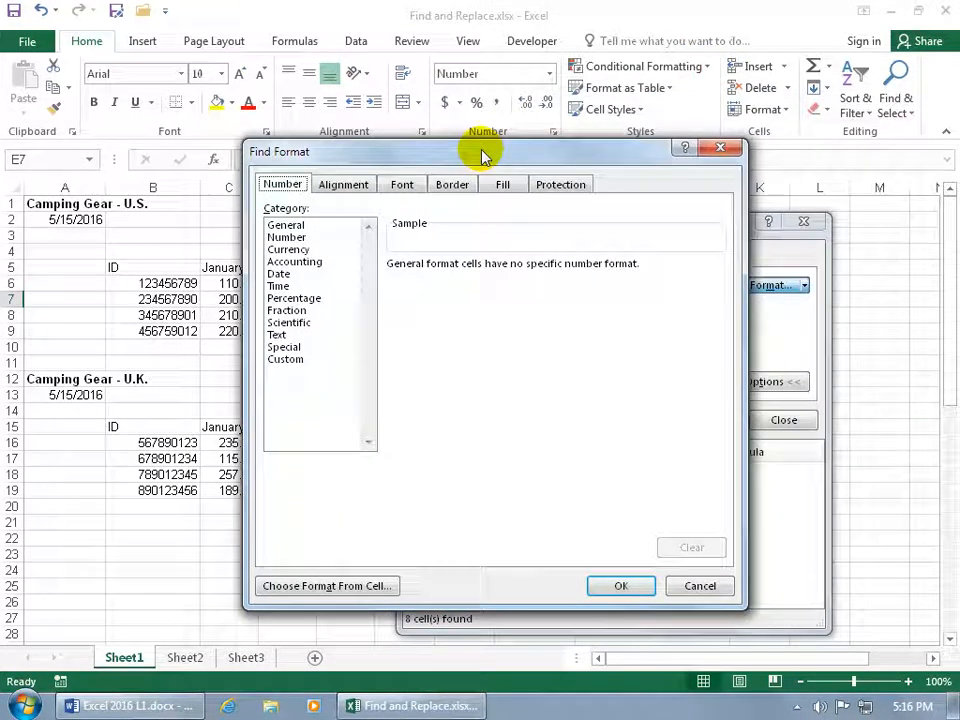
mouse_move(320, 250)
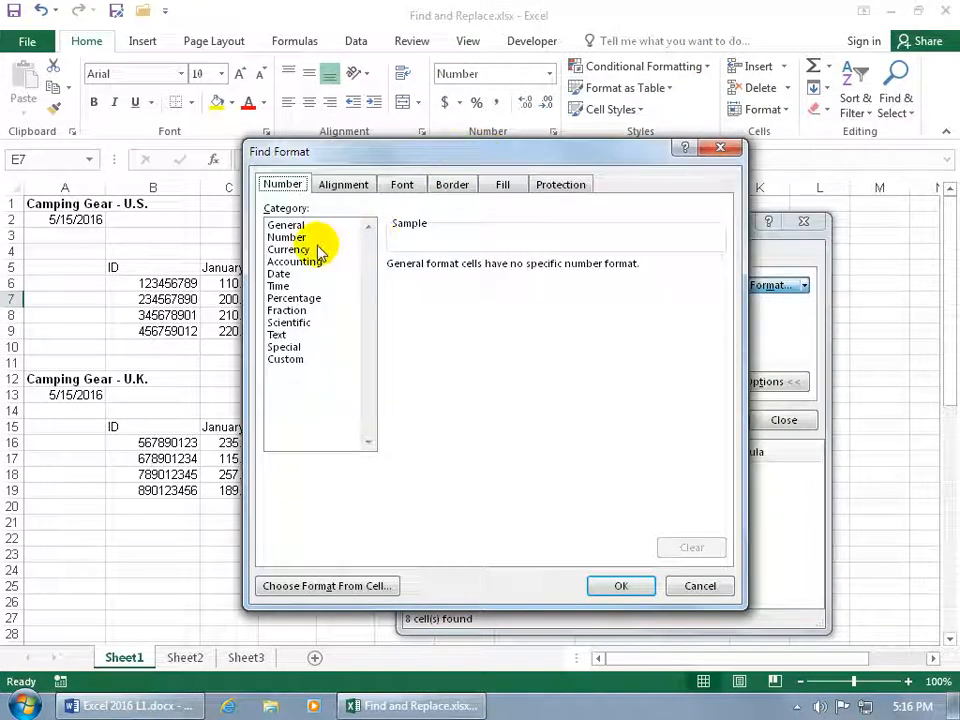
left_click(344, 184)
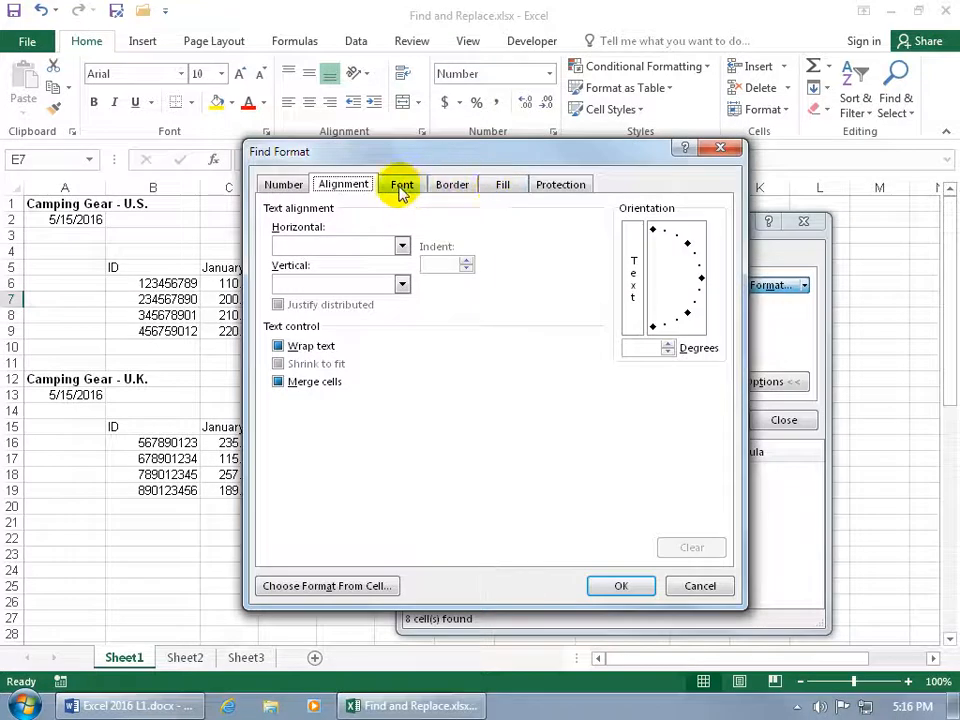
left_click(400, 184)
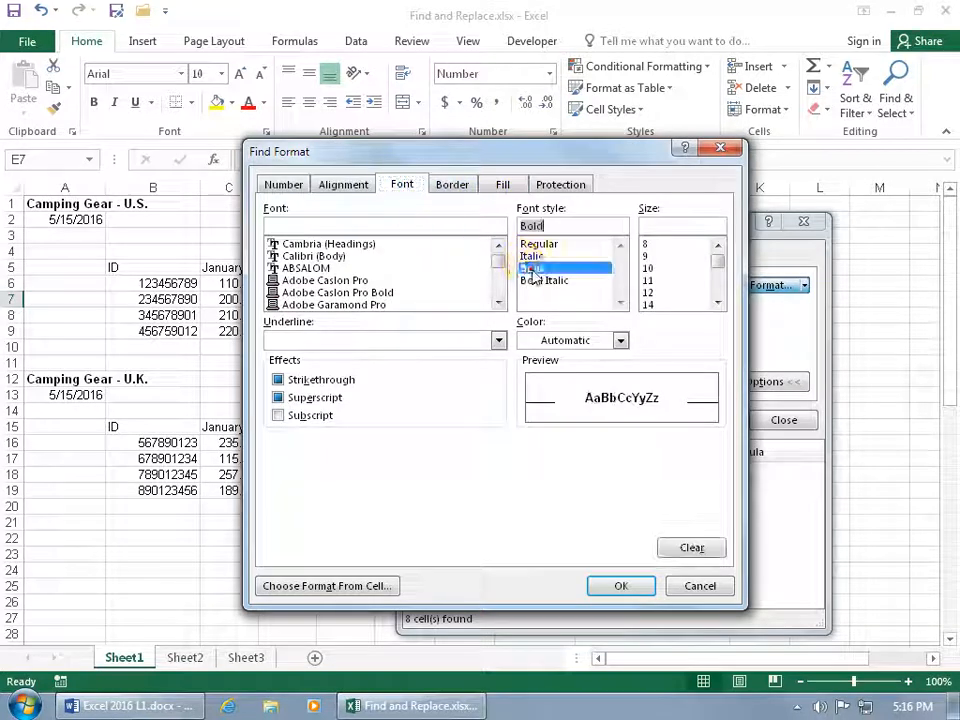
left_click(620, 584)
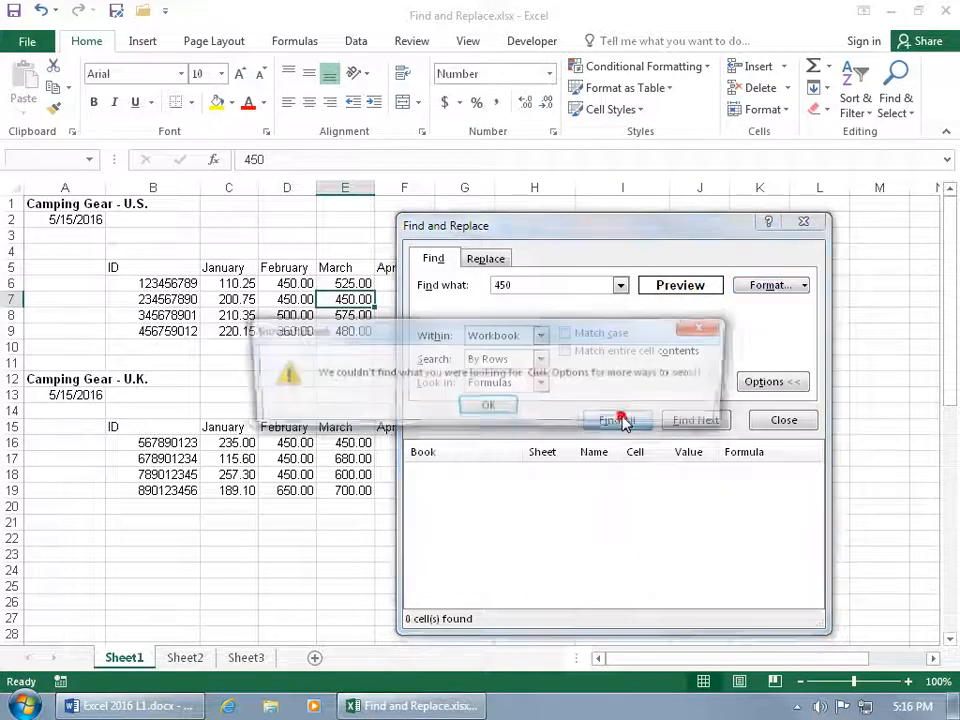
Step: Clear the search text and list the two bold Camping Gear titles in A1 and A12
left_click(488, 404)
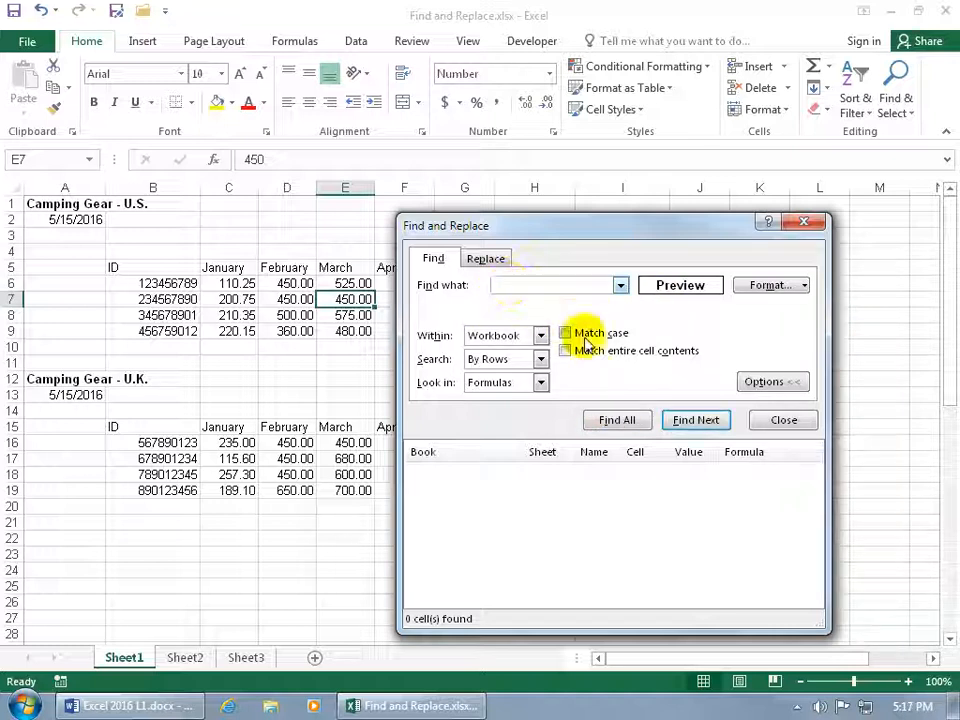
left_click(616, 420)
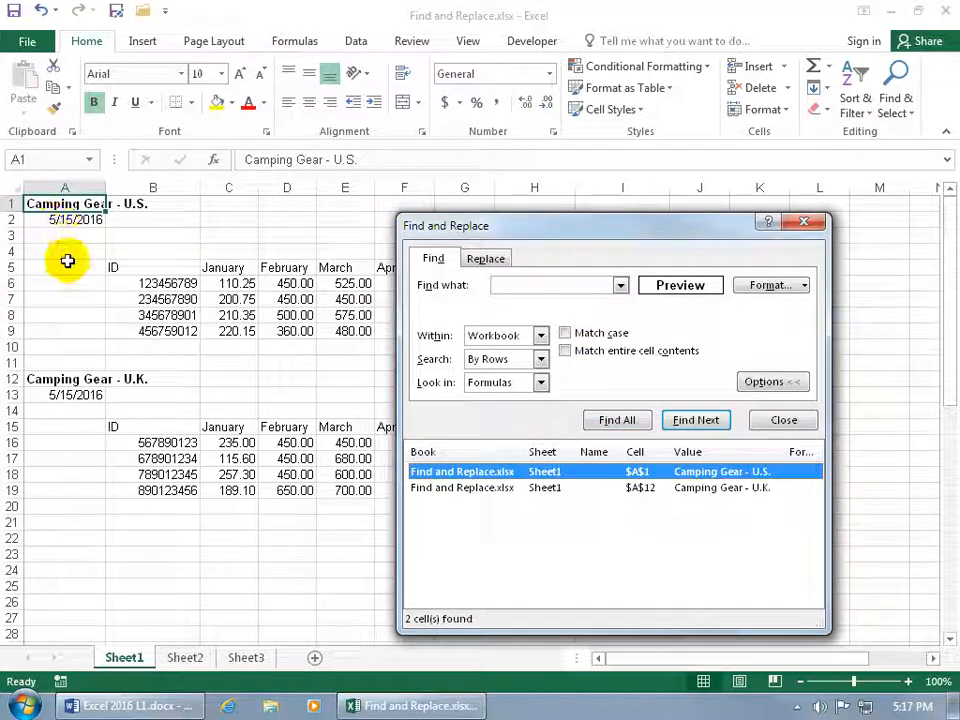
left_click(460, 488)
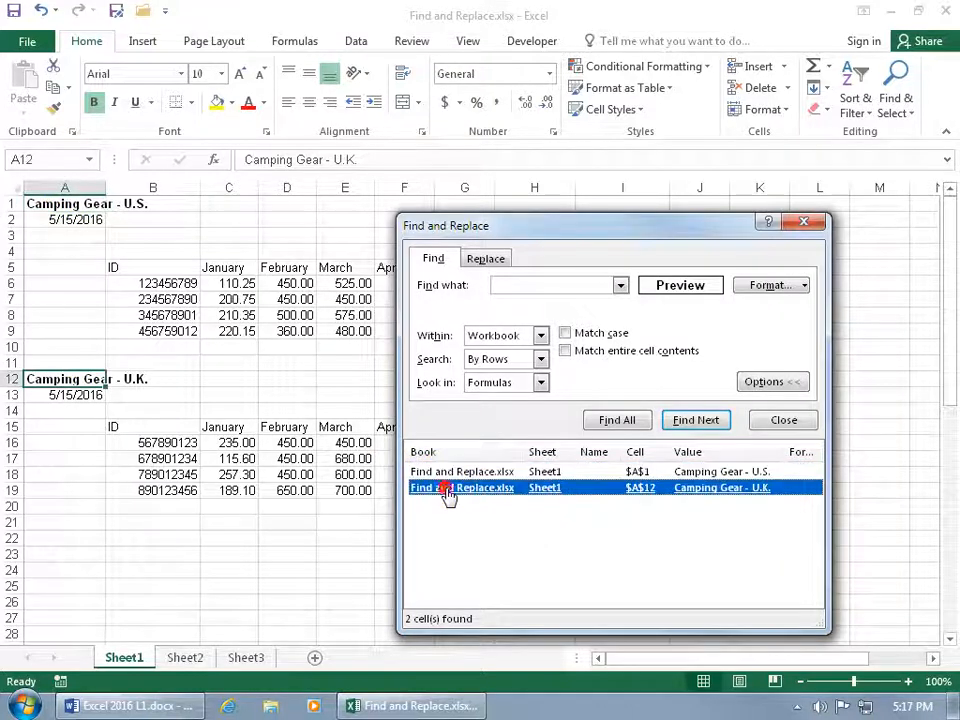
left_click(462, 472)
type("450")
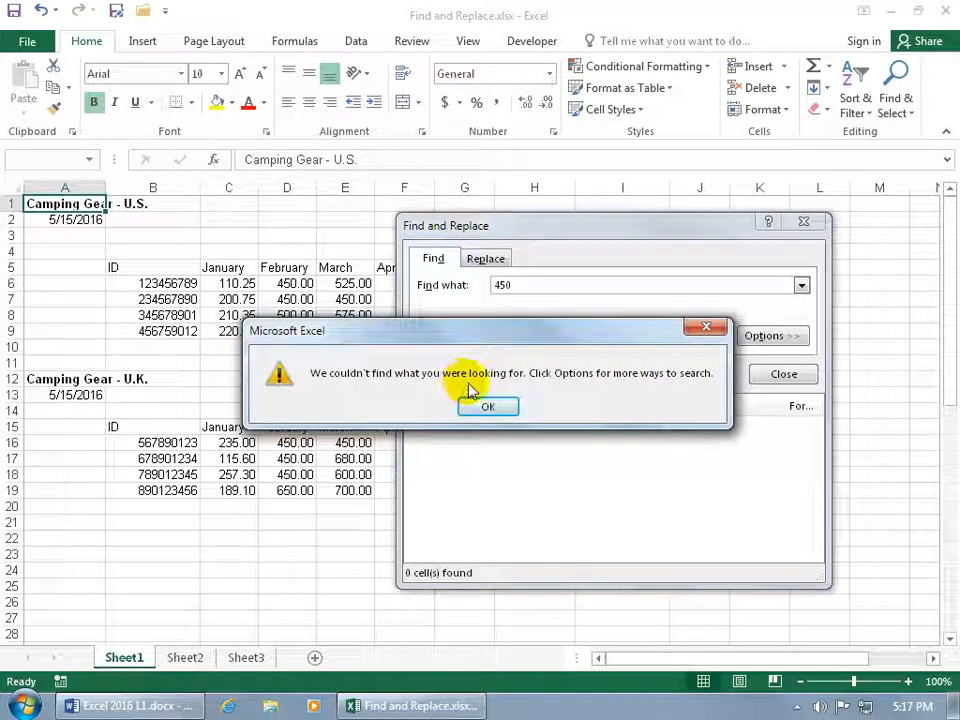
Step: Clear the bold find format and list every cell containing 450 again
left_click(488, 406)
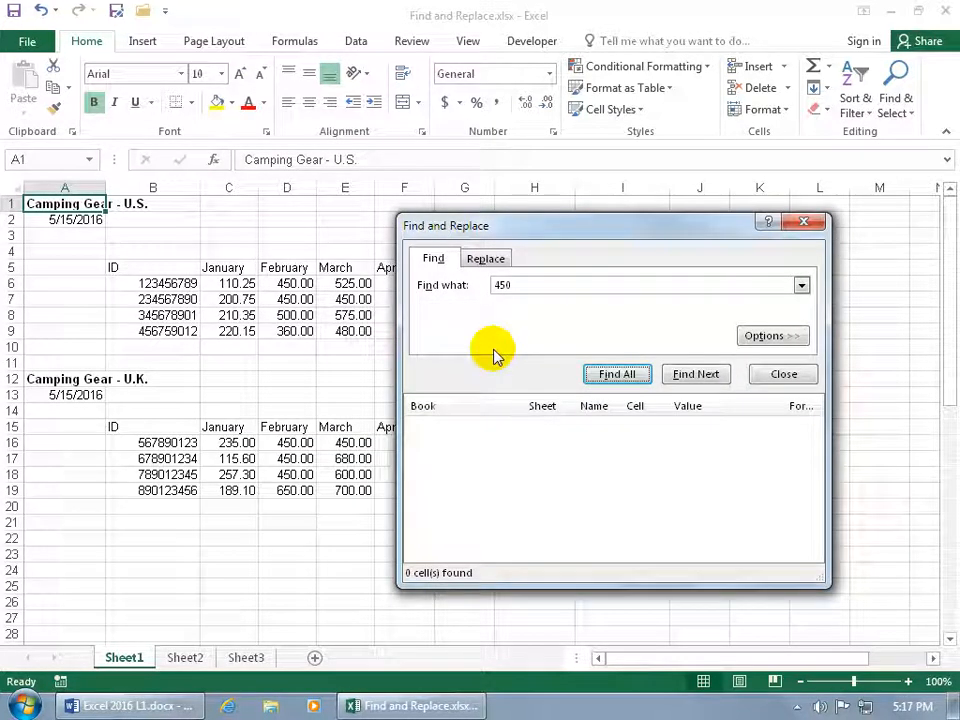
left_click(772, 336)
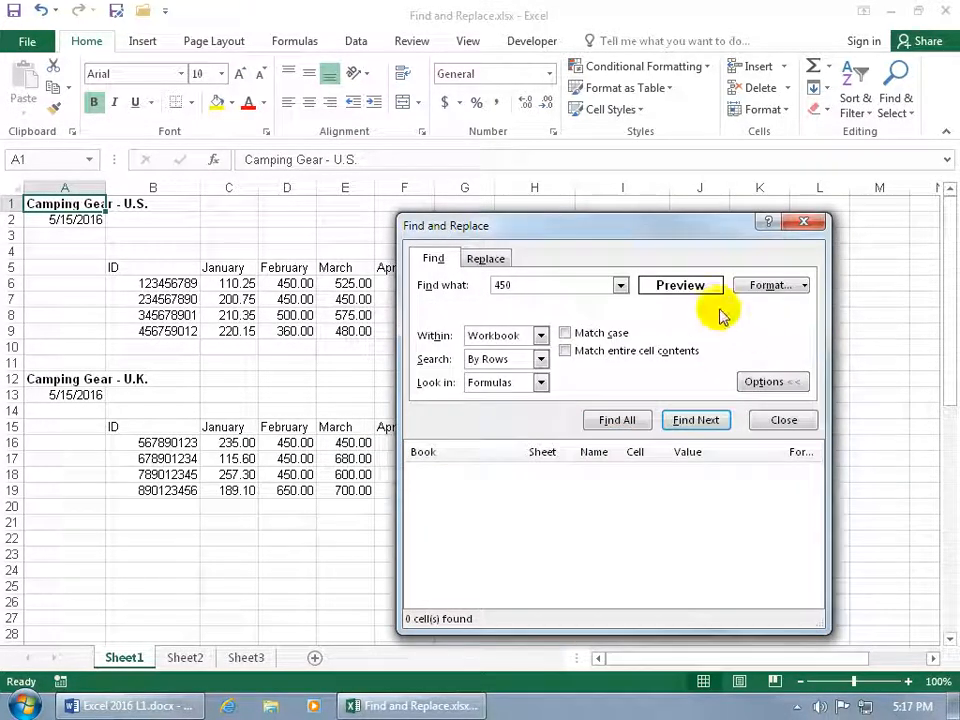
mouse_move(710, 304)
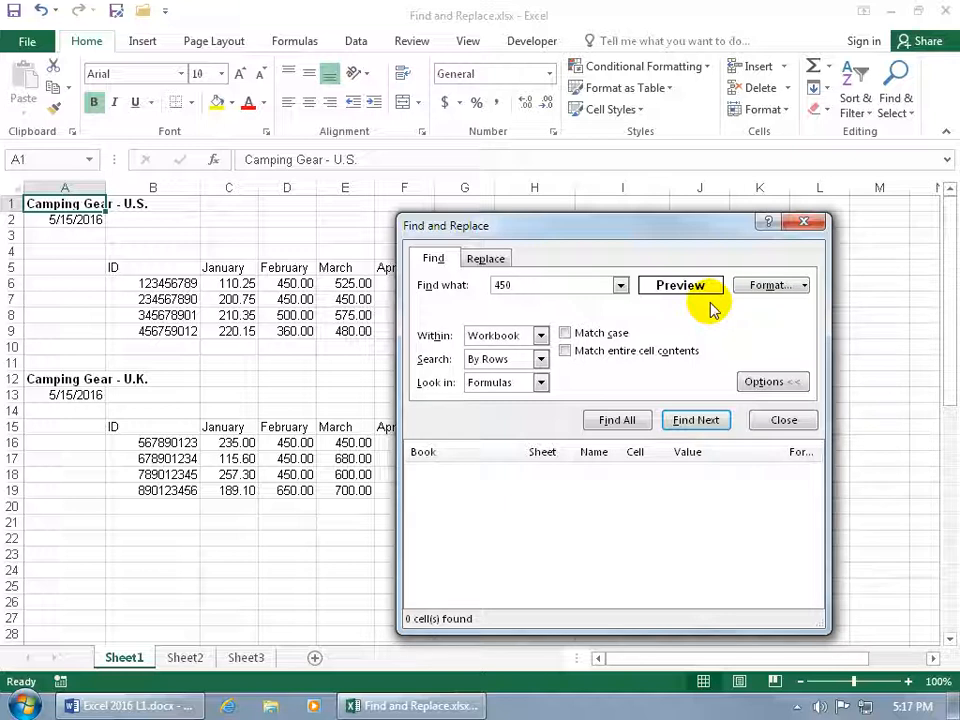
left_click(804, 284)
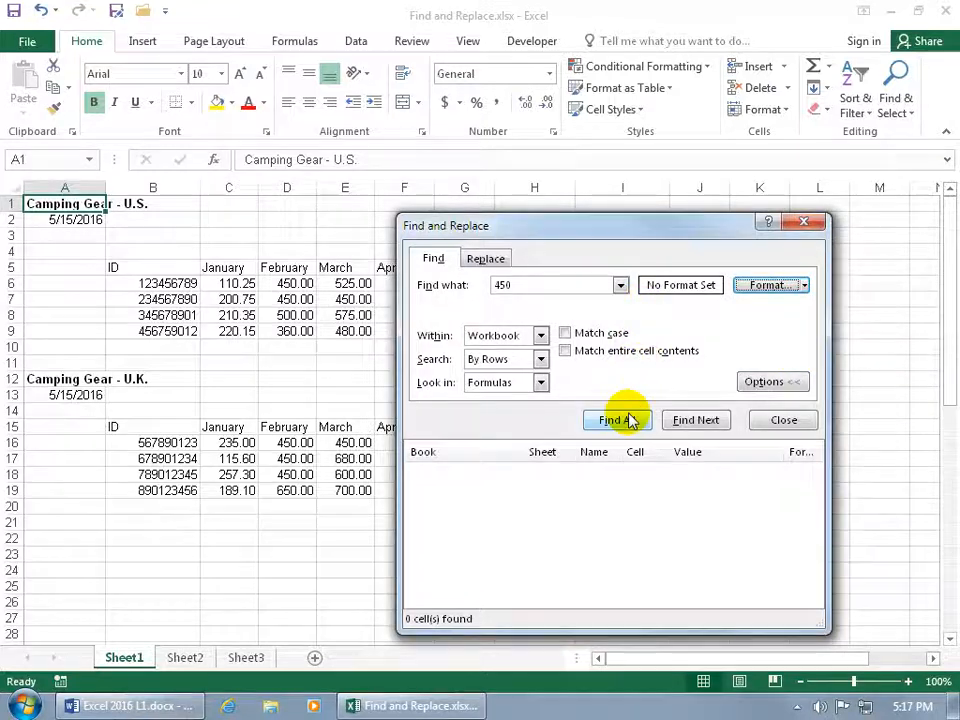
left_click(616, 420)
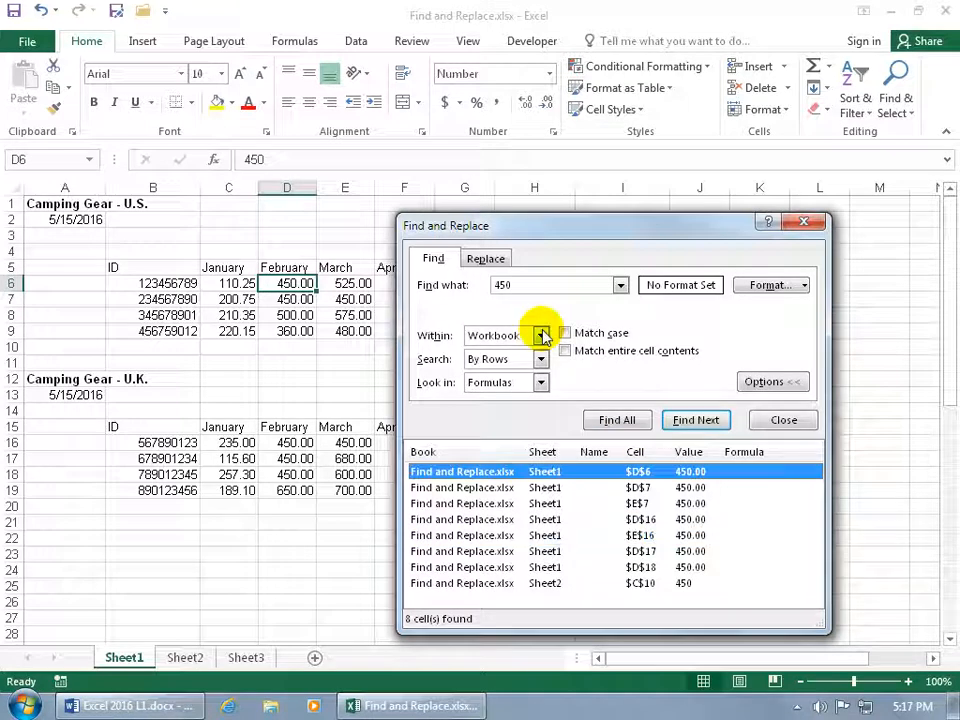
mouse_move(532, 310)
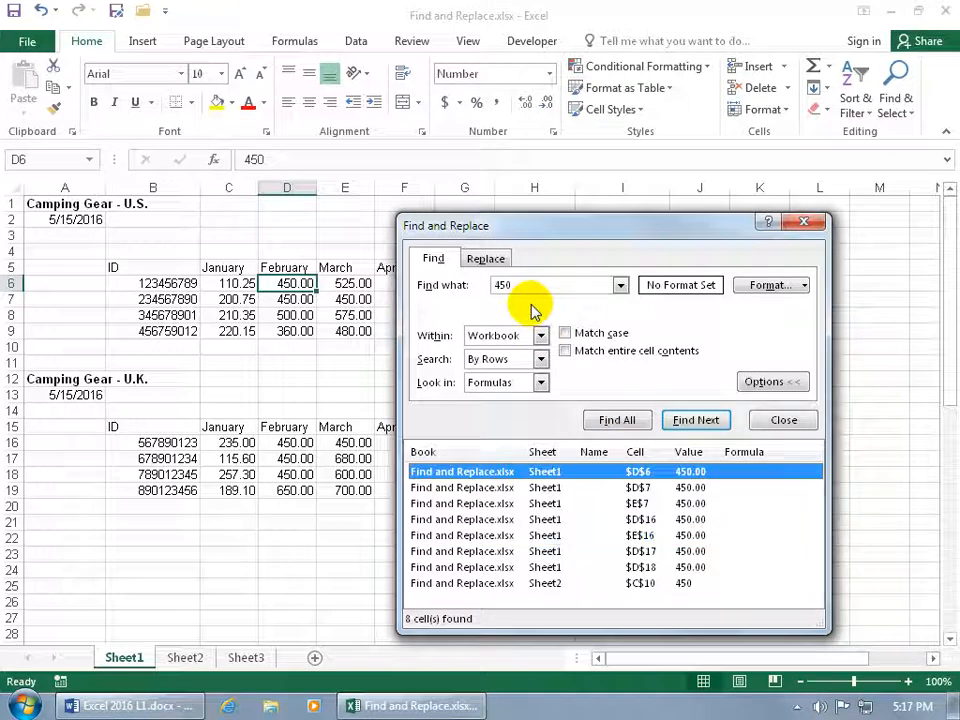
mouse_move(688, 308)
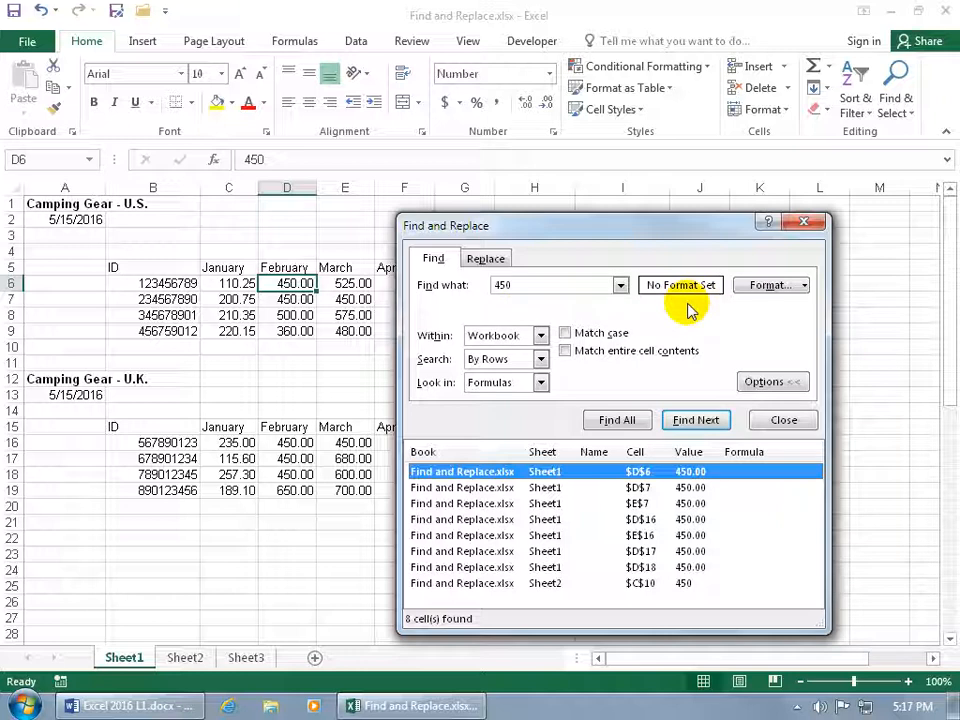
mouse_move(784, 250)
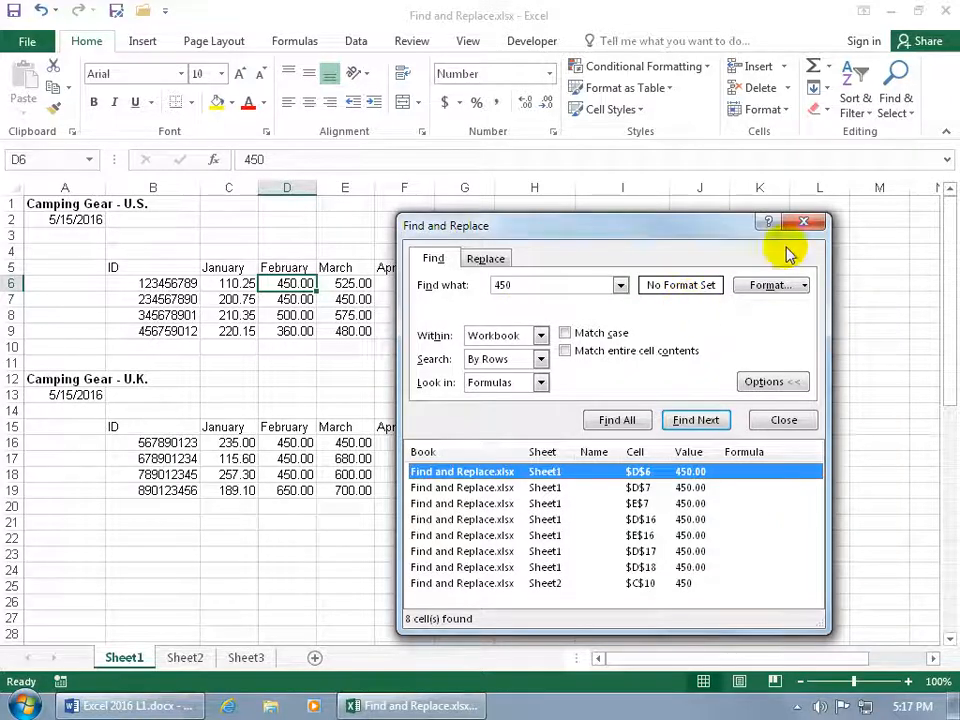
Step: Reopen the Find Format settings to begin taking the format from a cell
left_click(804, 220)
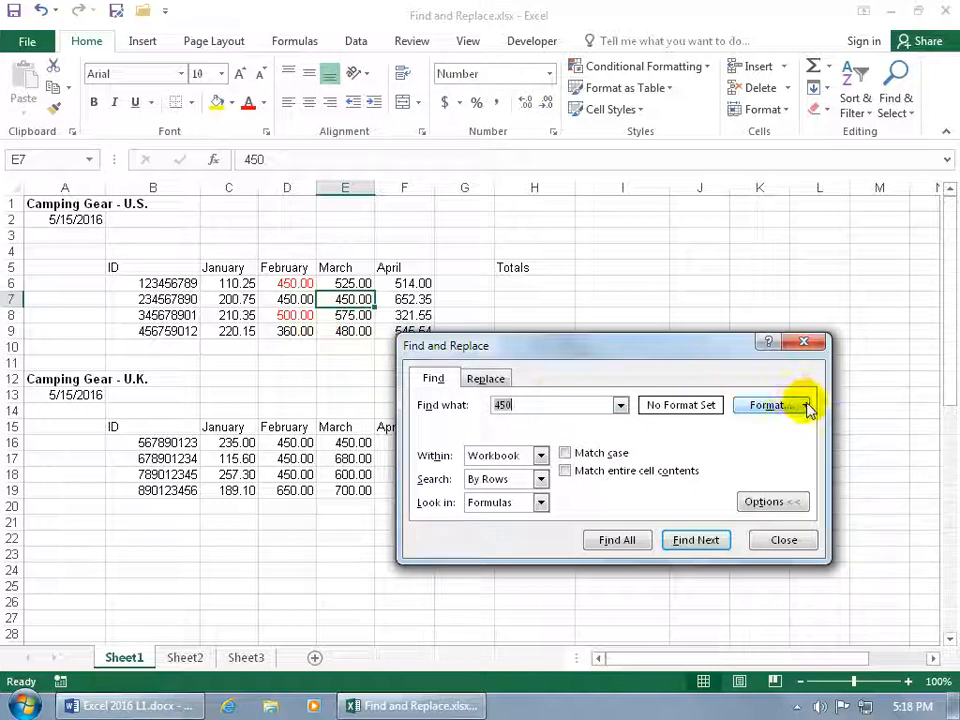
left_click(806, 404)
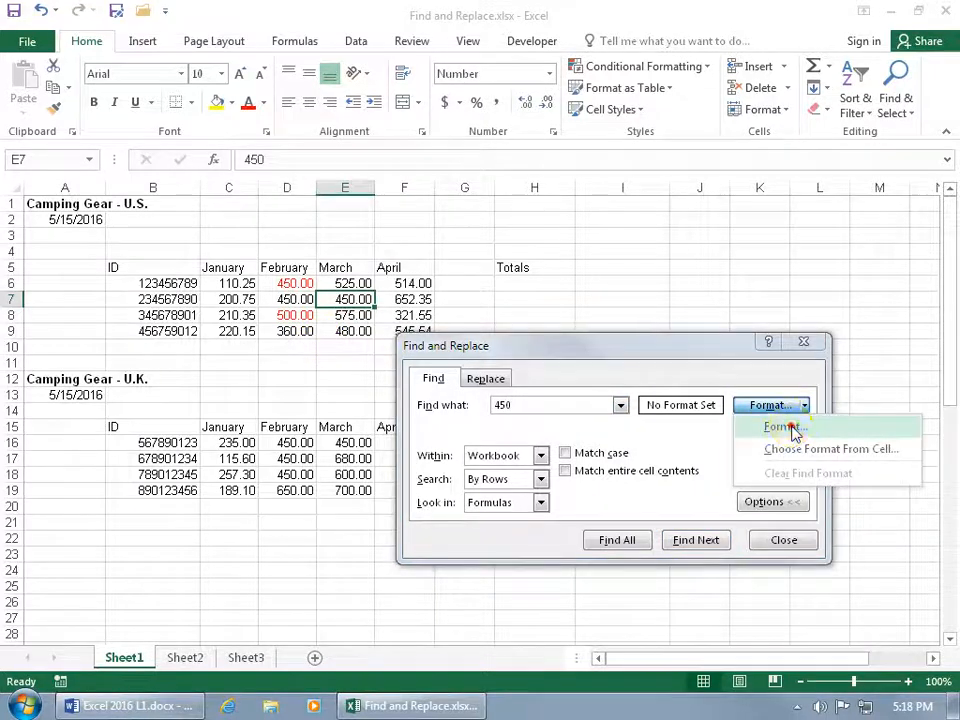
left_click(784, 426)
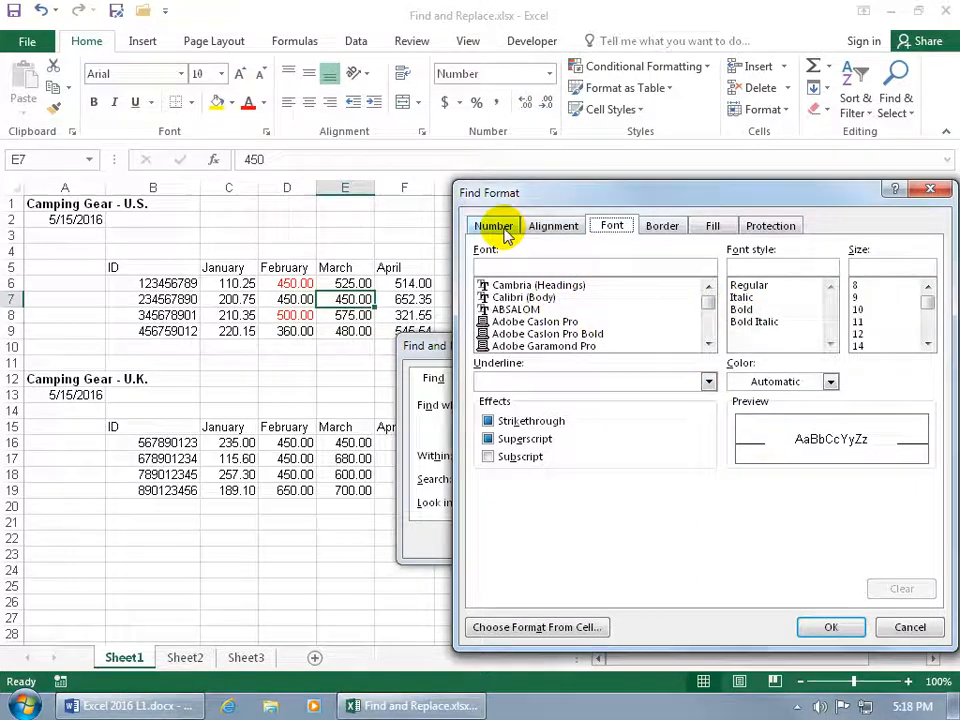
left_click(492, 224)
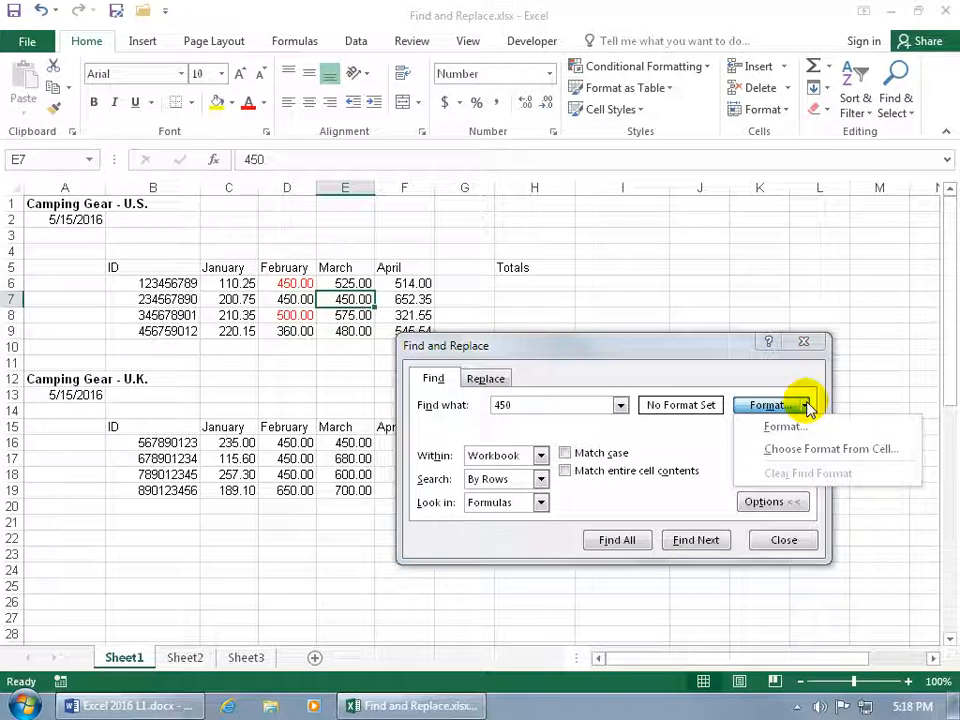
mouse_move(810, 448)
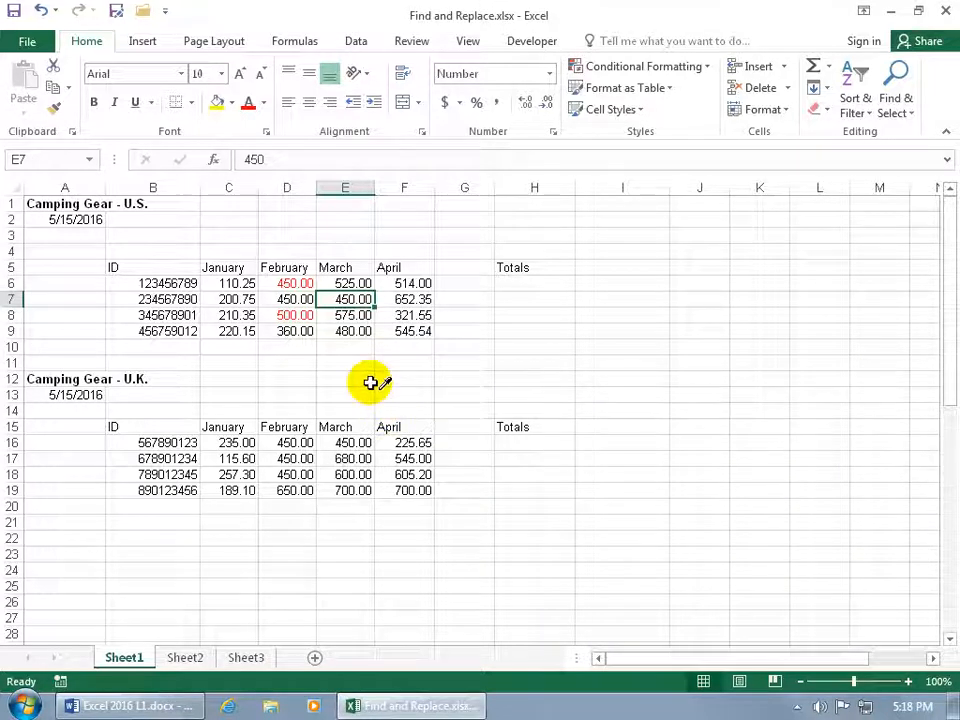
mouse_move(316, 340)
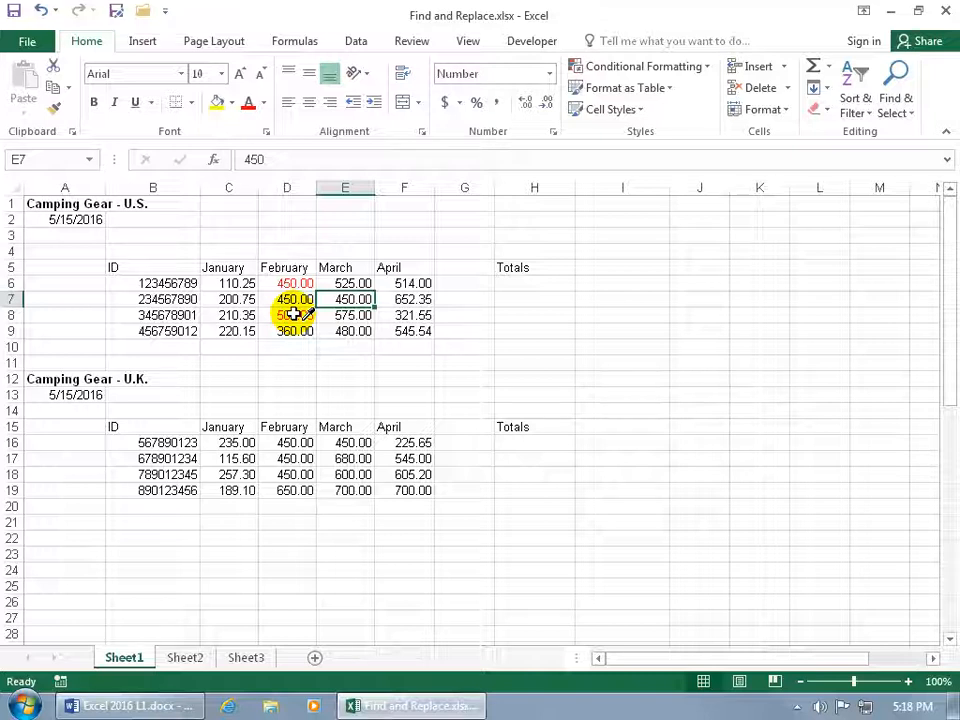
Step: Pick the red font format from cell D6 (450.00) with the eyedropper and list matching cells D6 and D8
left_click(288, 284)
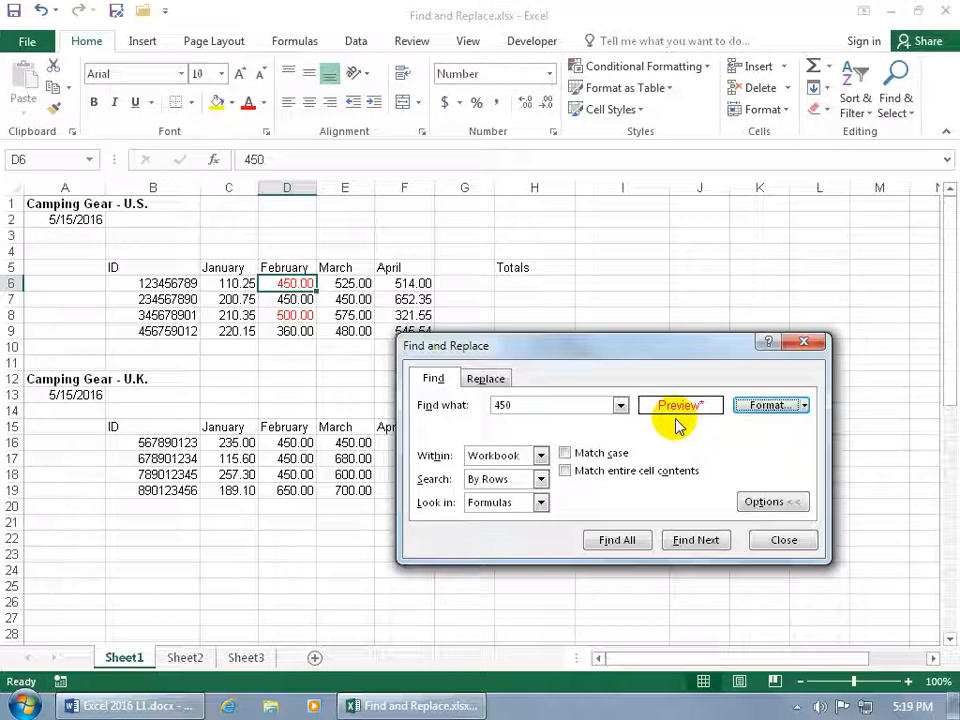
mouse_move(524, 412)
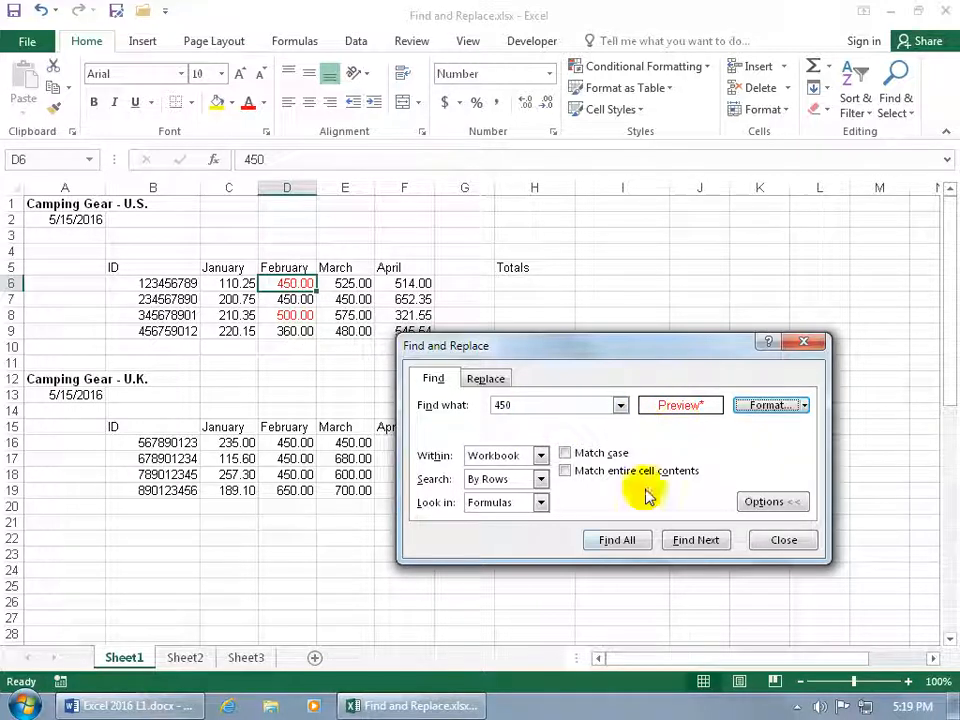
left_click(616, 540)
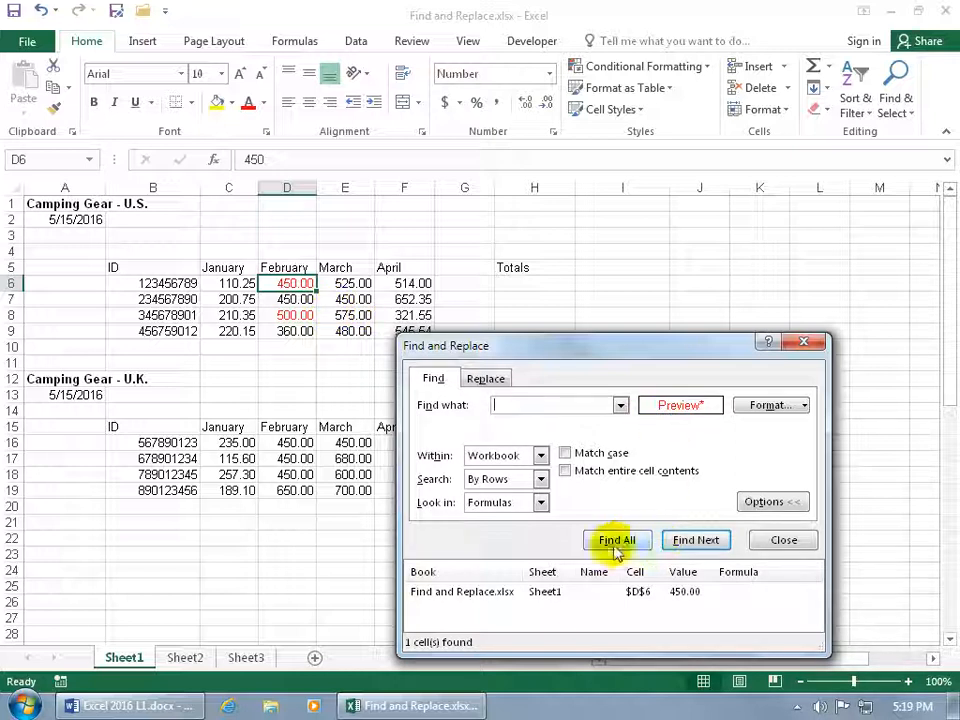
left_click(616, 540)
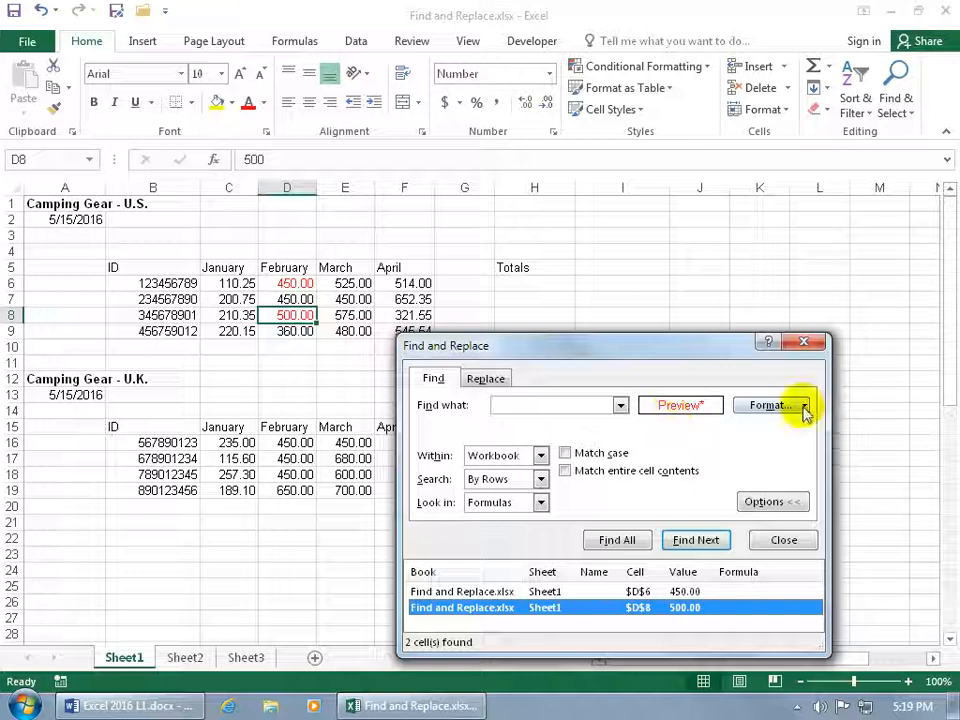
Step: Clear the find format back to No Format Set and collapse then re-expand the search options
left_click(804, 404)
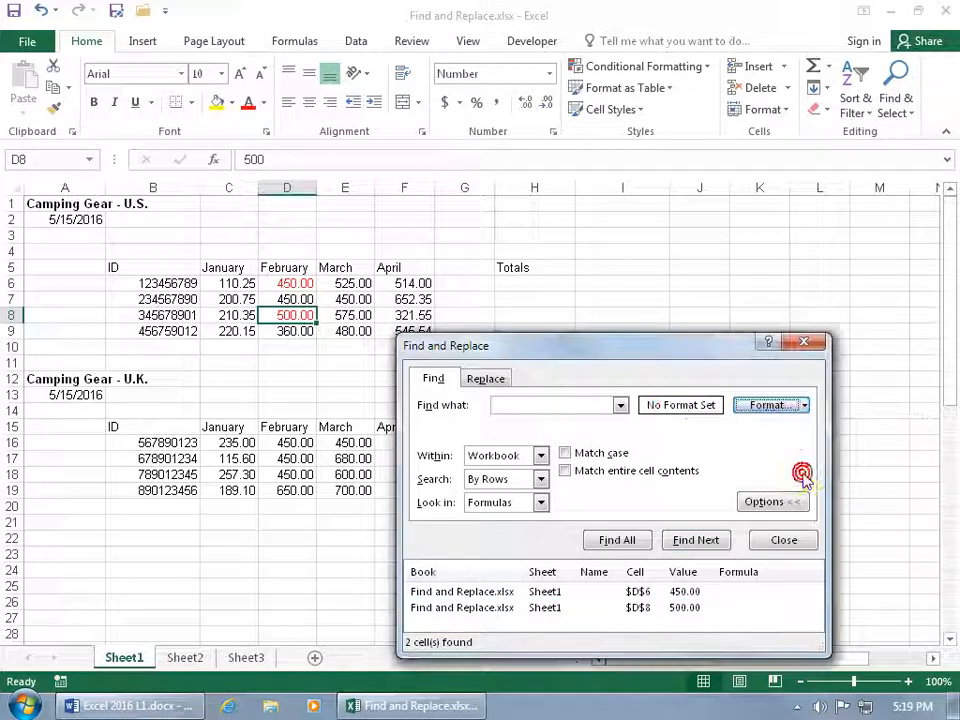
left_click(784, 540)
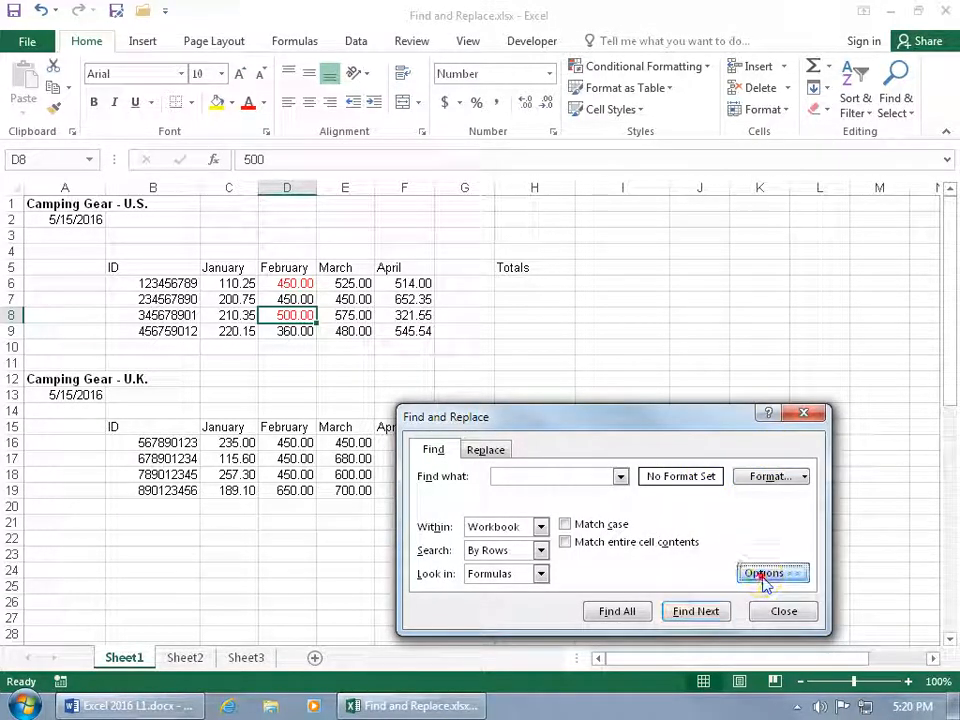
left_click(770, 572)
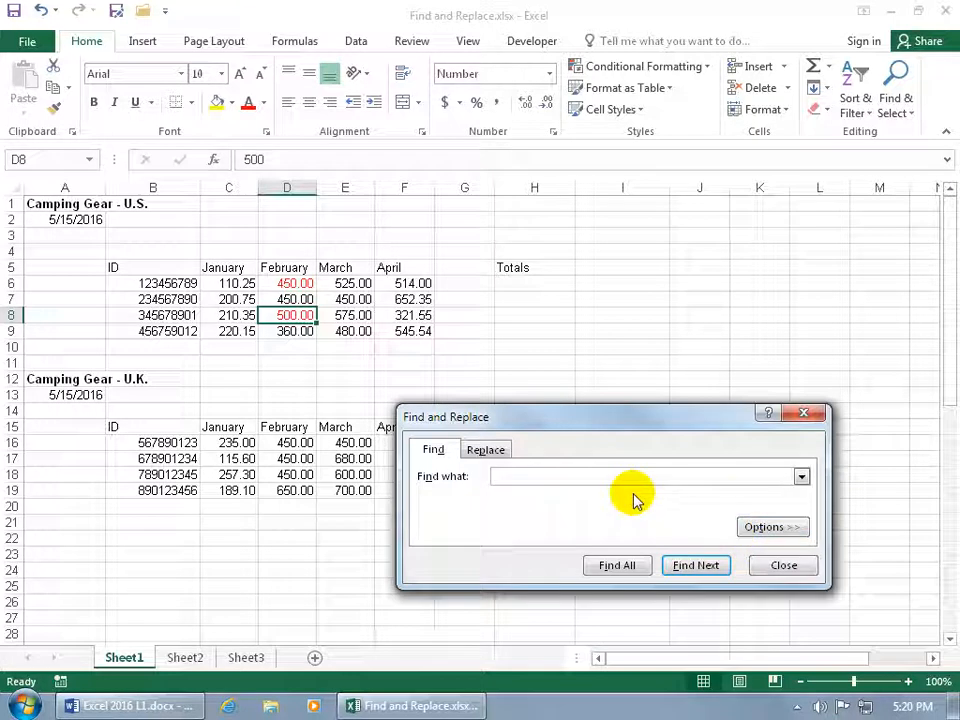
left_click(772, 528)
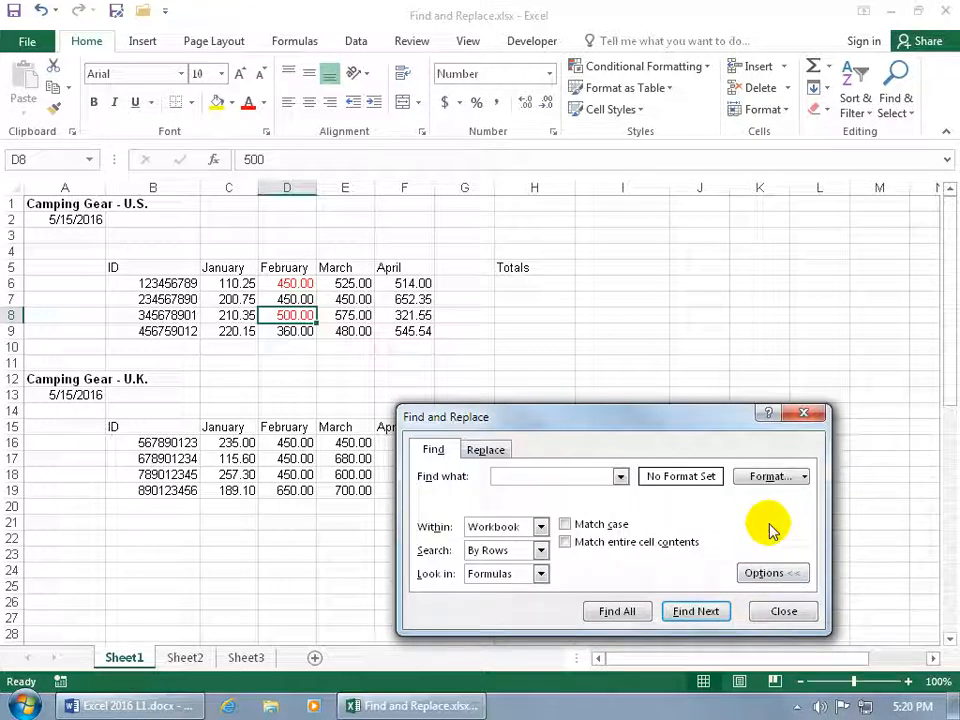
left_click(550, 476)
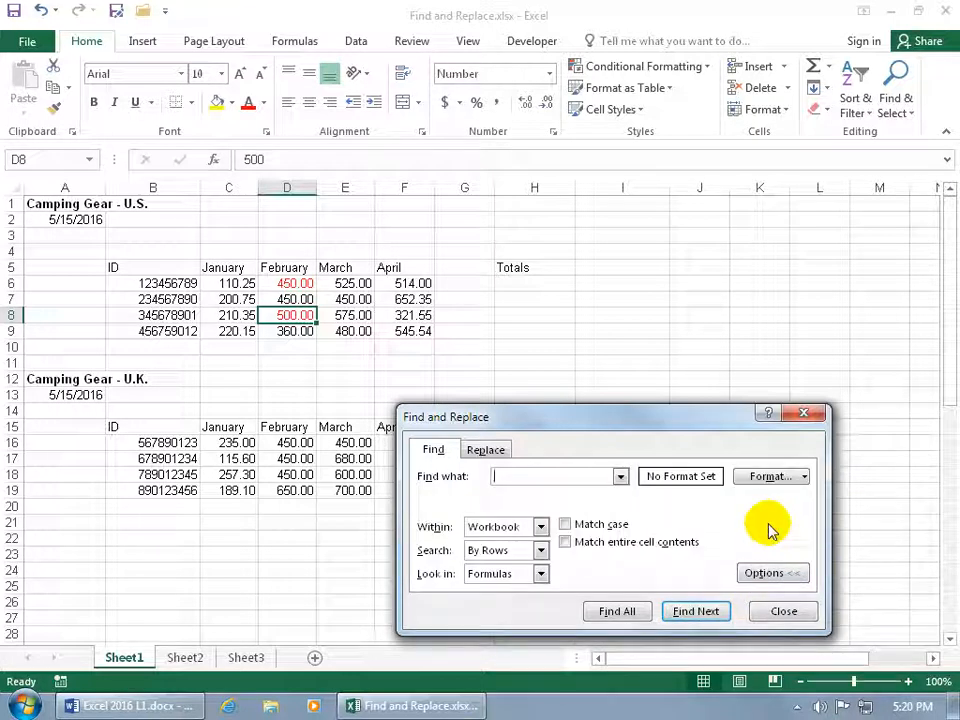